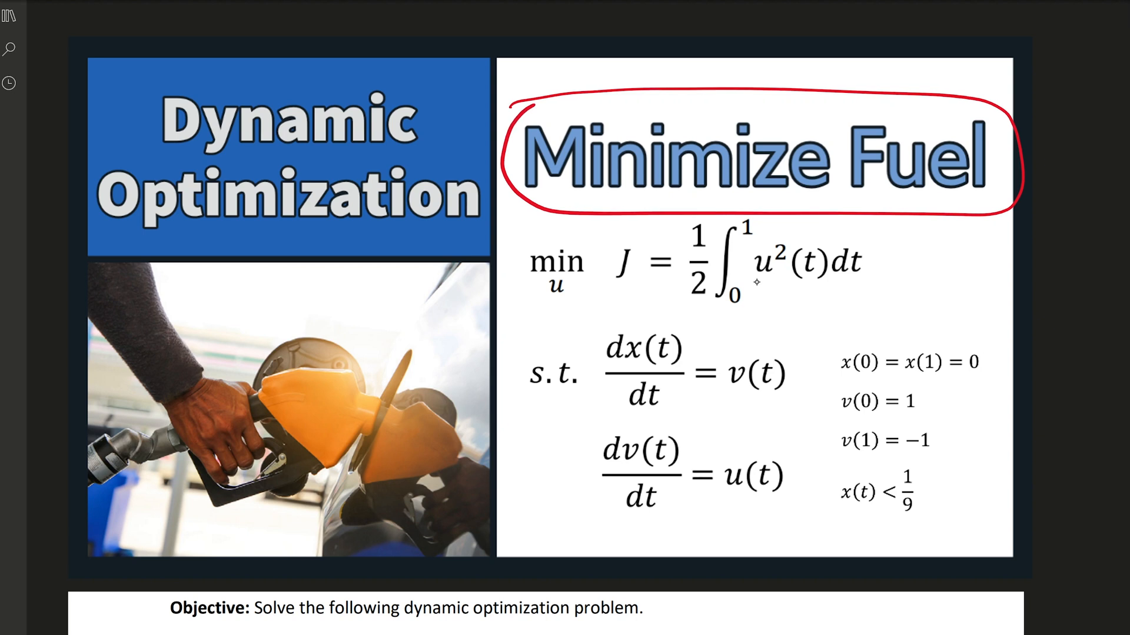
- Box the objective function and underline the boundary conditions in red ink
left_click_drag(807, 306, 753, 284)
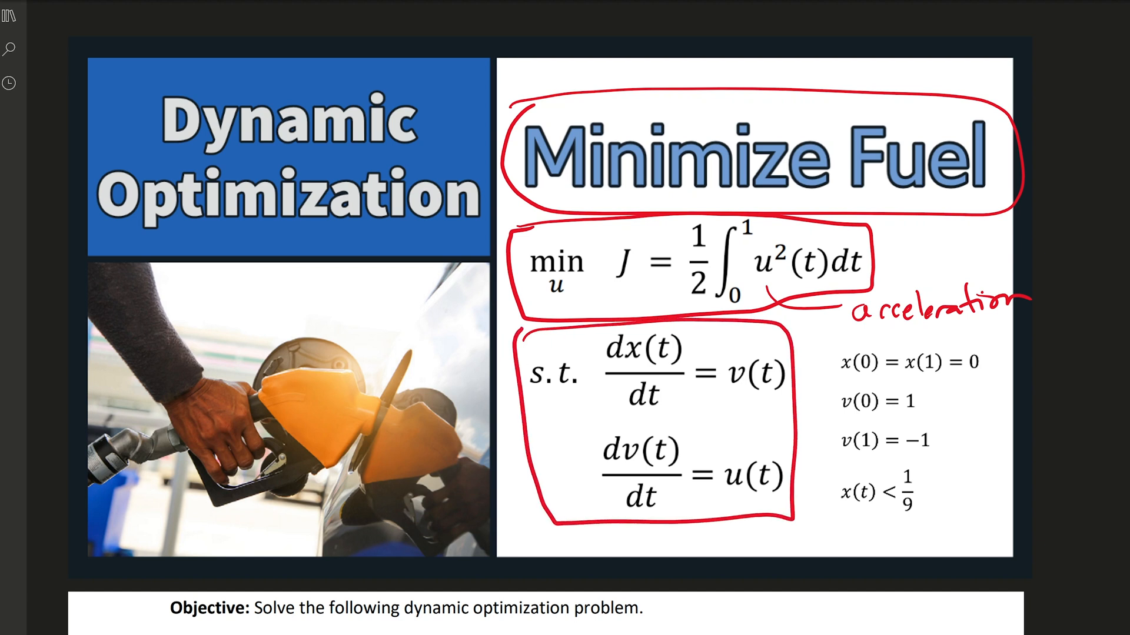
left_click_drag(843, 378, 980, 378)
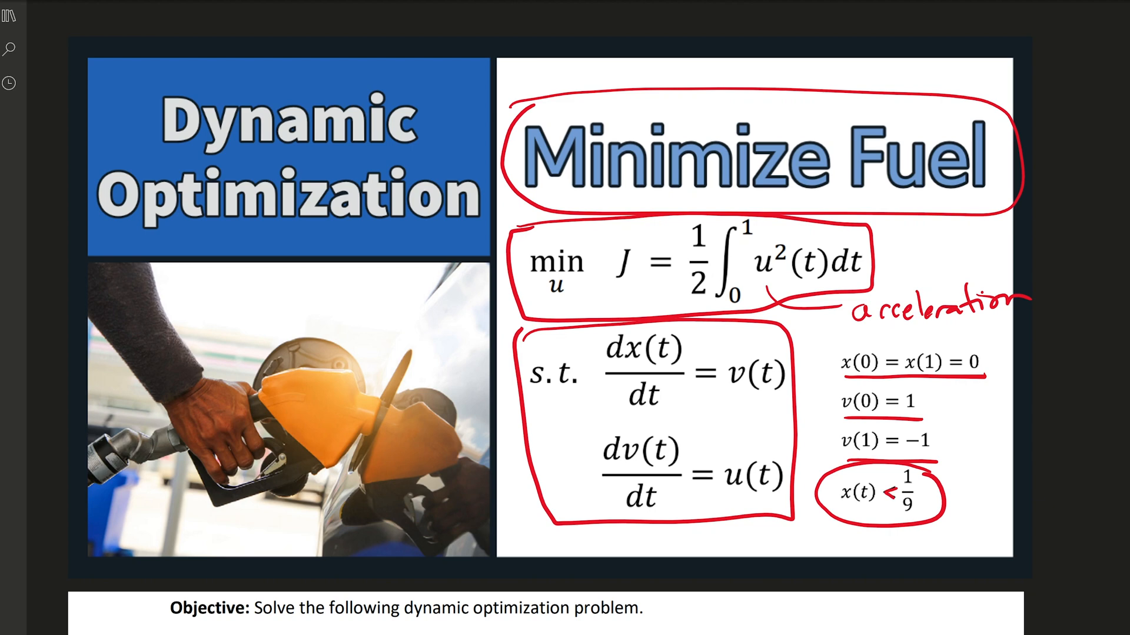
- Underline the reporting requirements and bracket the equations in the problem statement
scroll("down", 3)
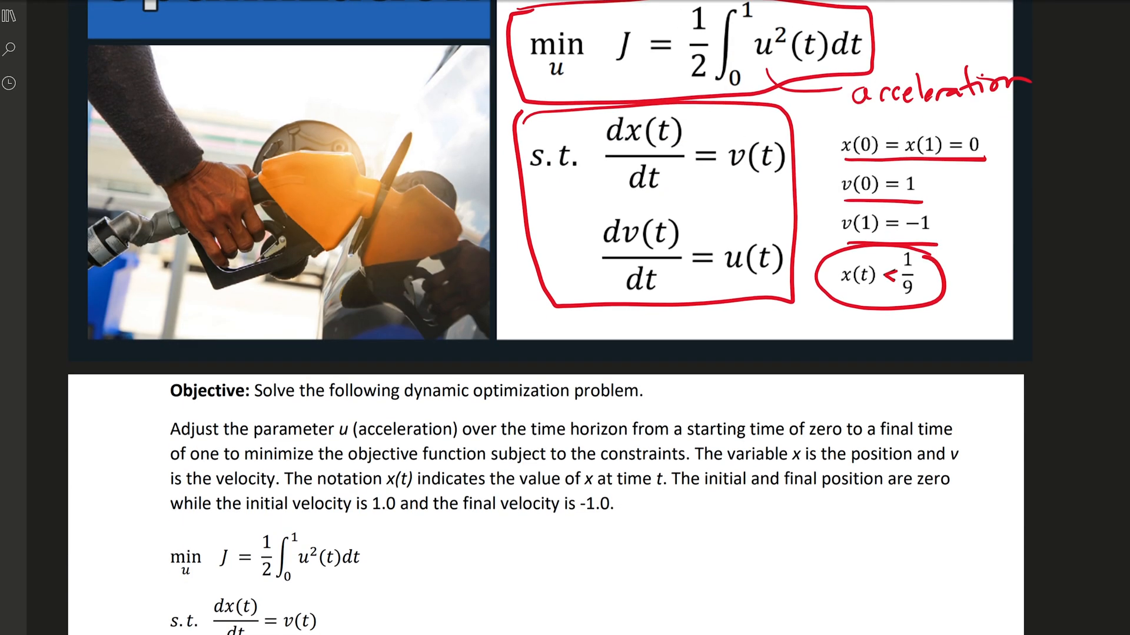
scroll("down", 3)
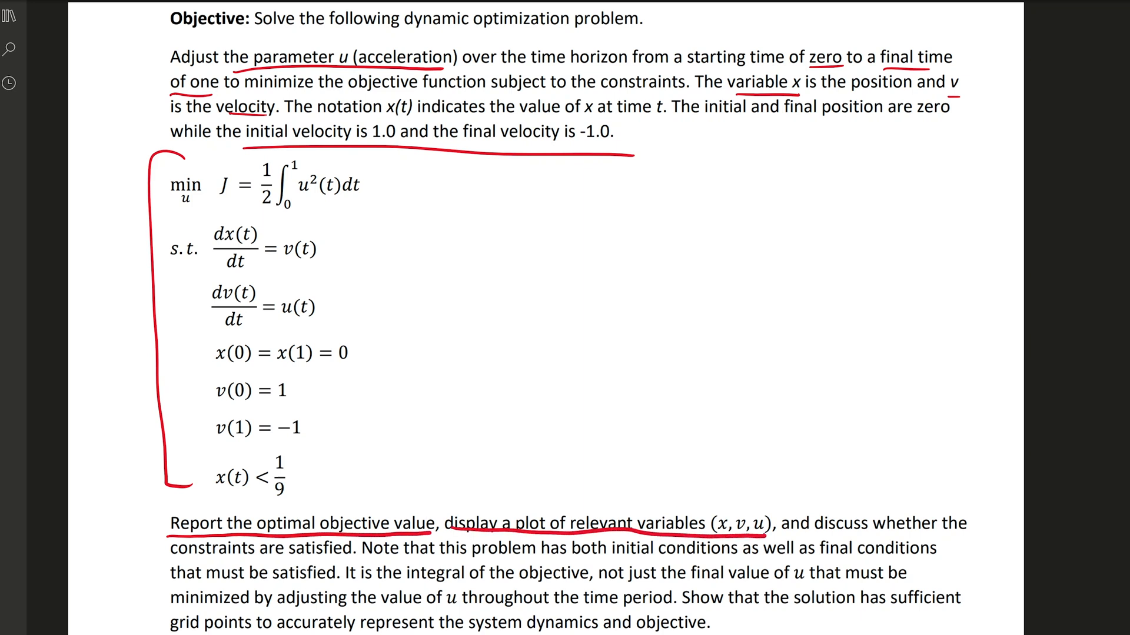
left_click_drag(796, 525, 937, 551)
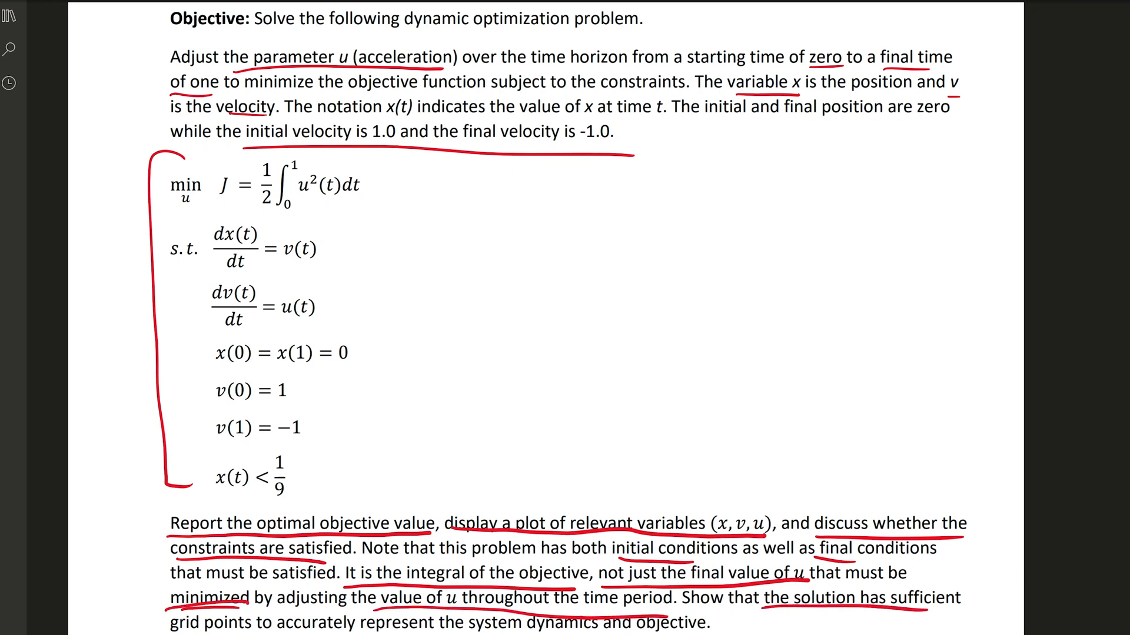
left_click_drag(152, 612, 259, 634)
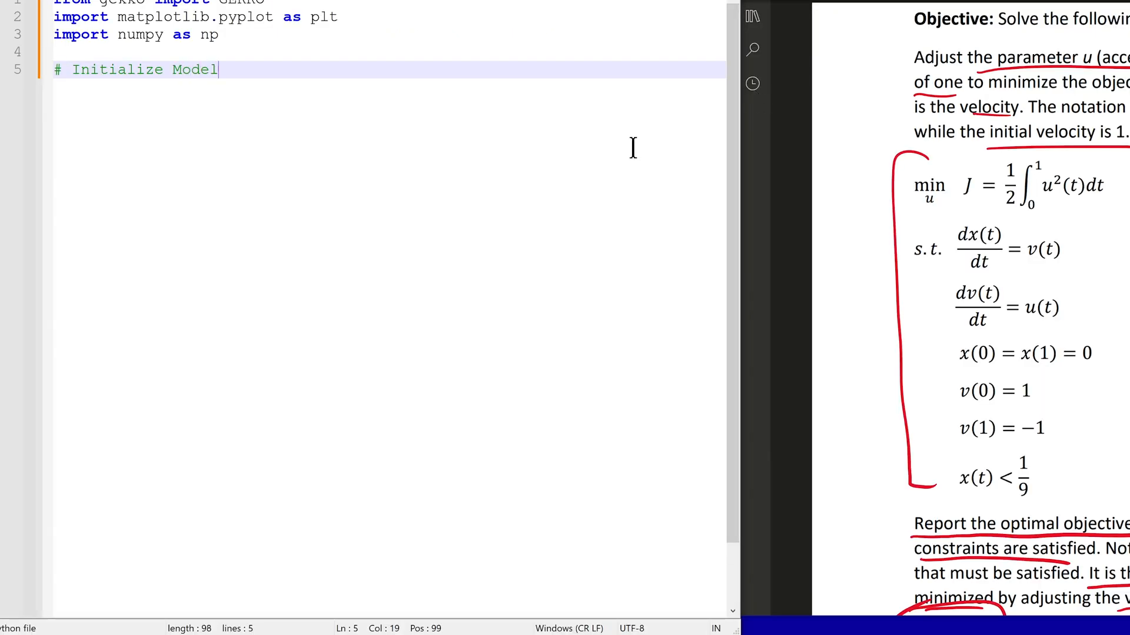
- Define m = GEKKO(), m.time as np.linspace over nt points, control u and variables x, v with bounds
type("m = GEKKO()")
type("m.t")
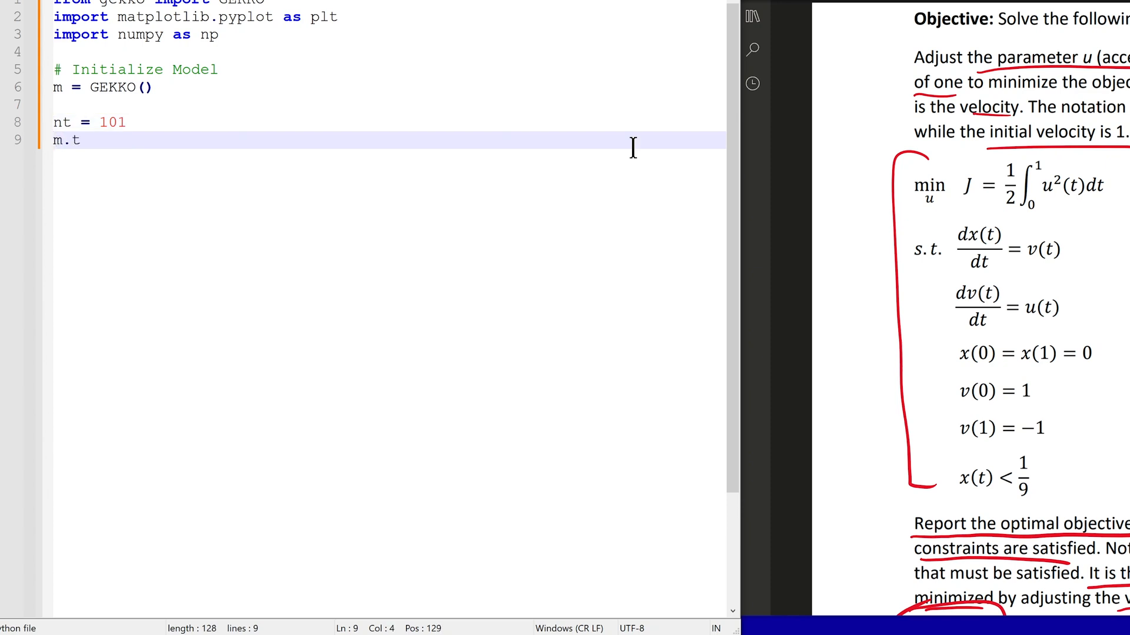
type("ime = np.linspace(0,1,nt")
type("# P")
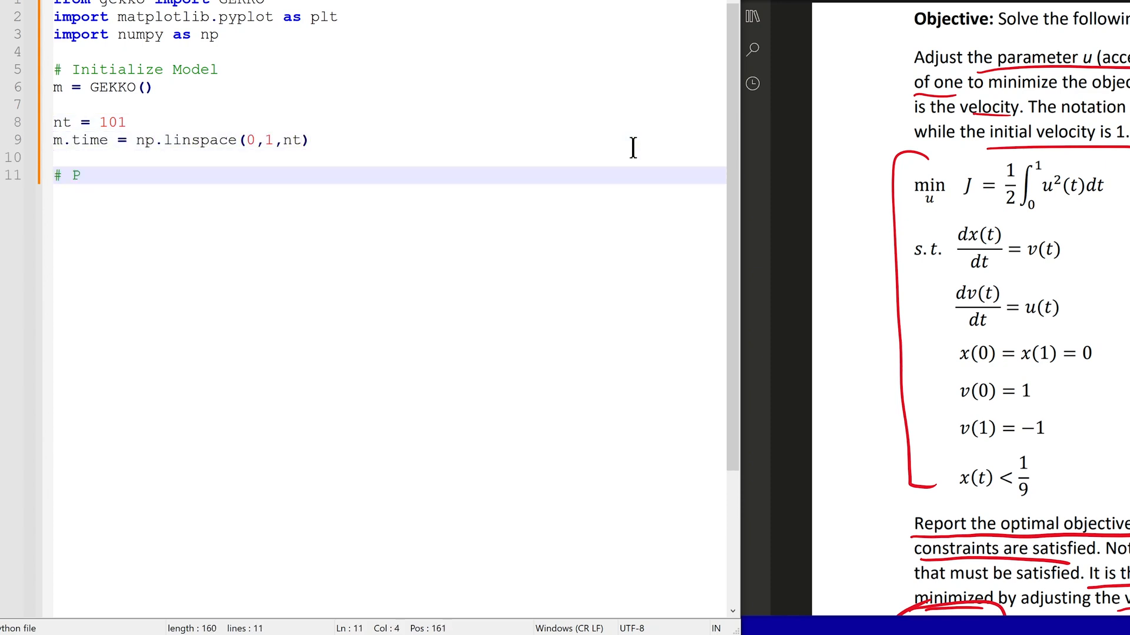
type("arameters")
type("# Vari")
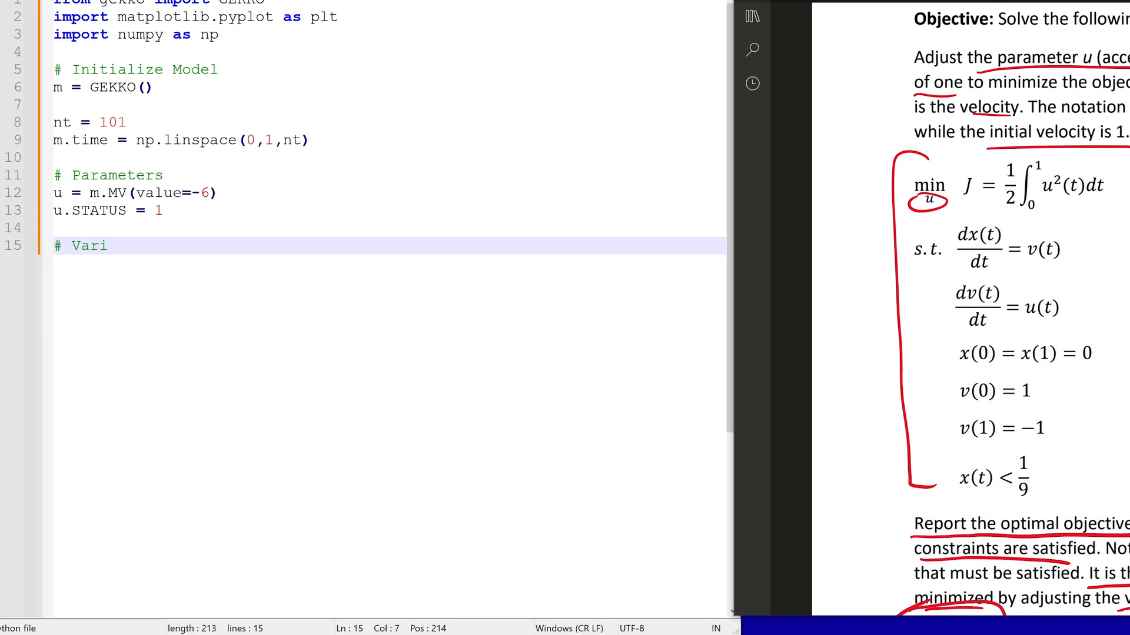
type("ables")
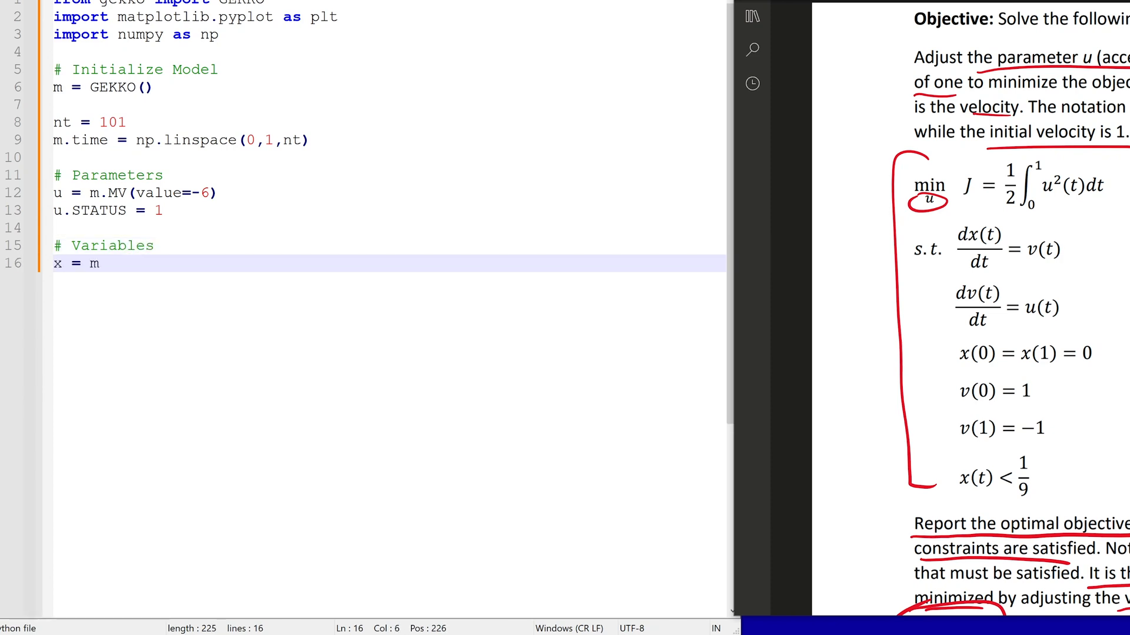
type(".Var(value=0,ub=1/9")
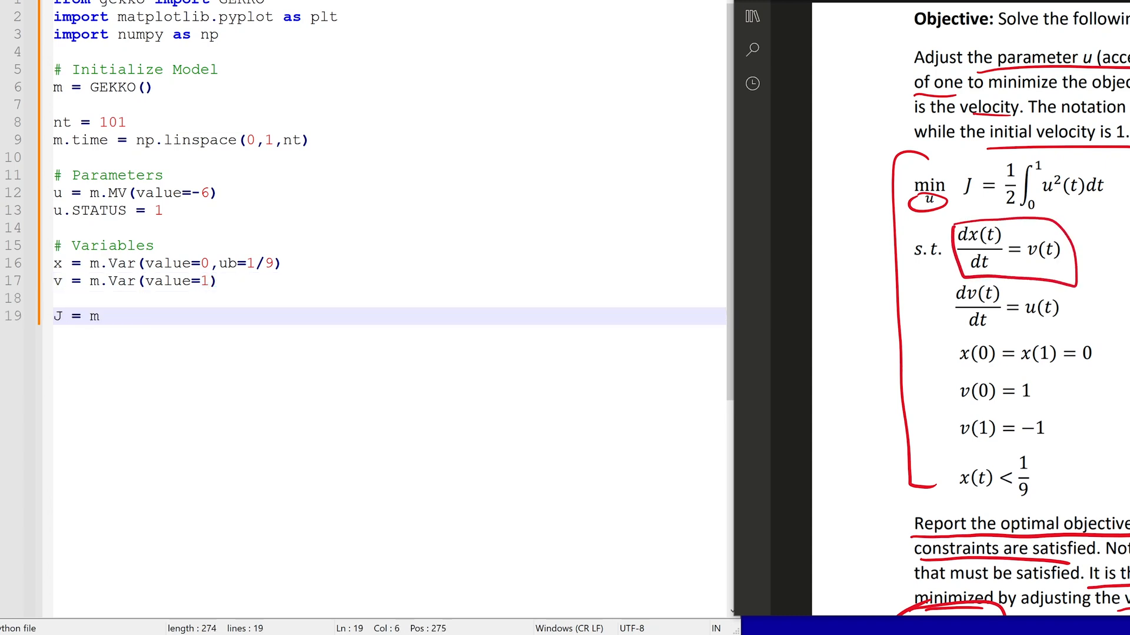
- Add the J Intermediate integral, final Param from np.zeros(nt), and the x.dt() dynamics equation
type(".Intermediate(0.5*m.integral(u**2")
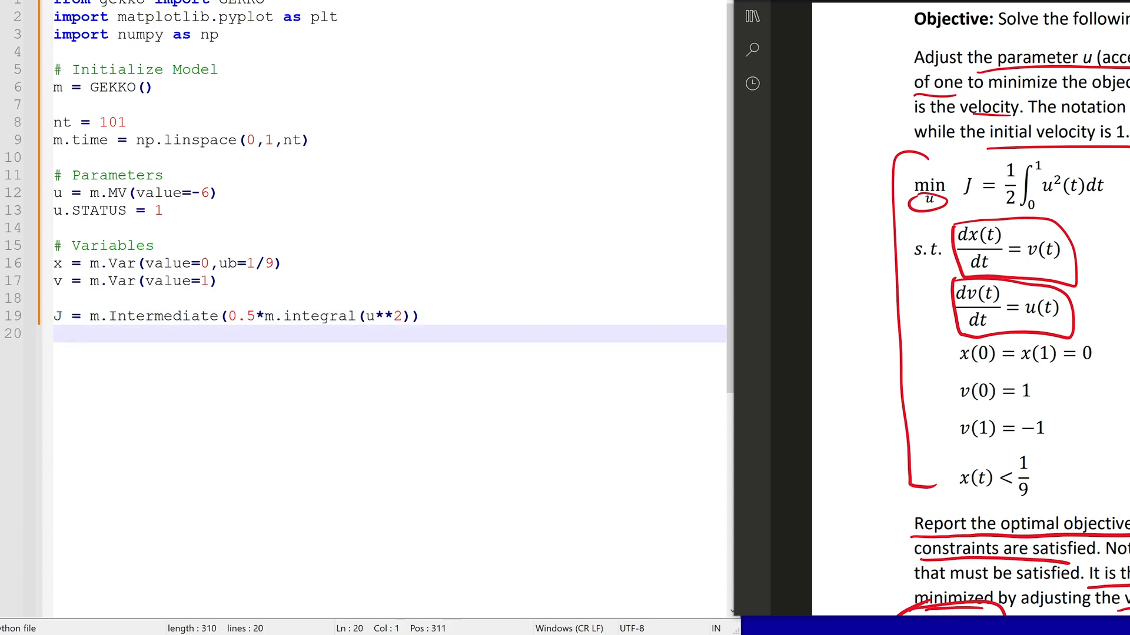
type("p = np.zer")
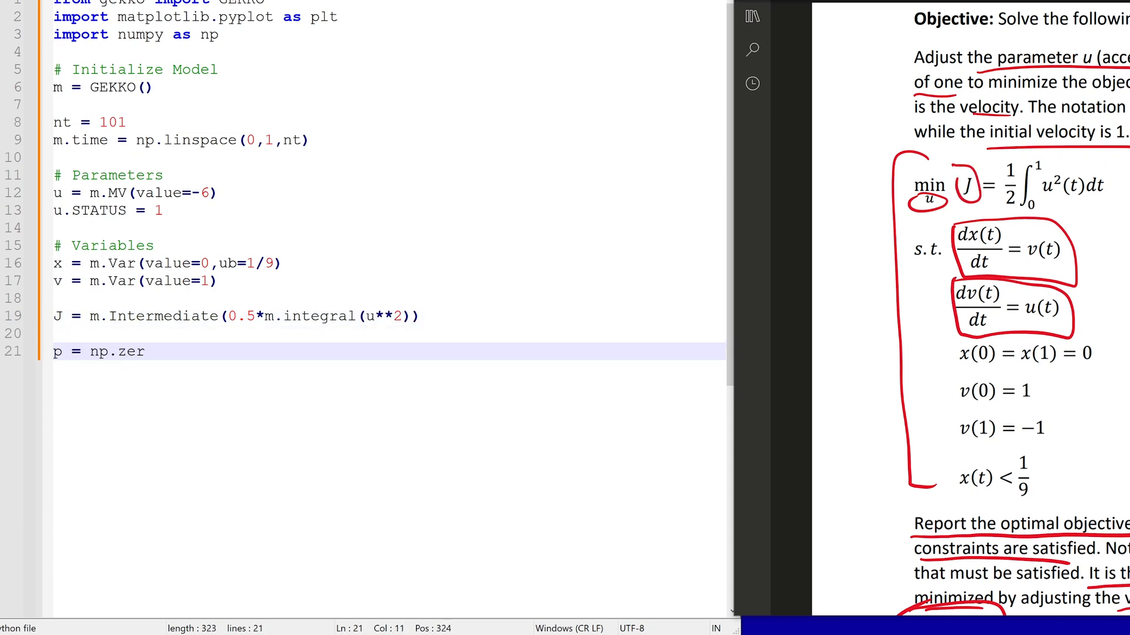
type("os(nt)")
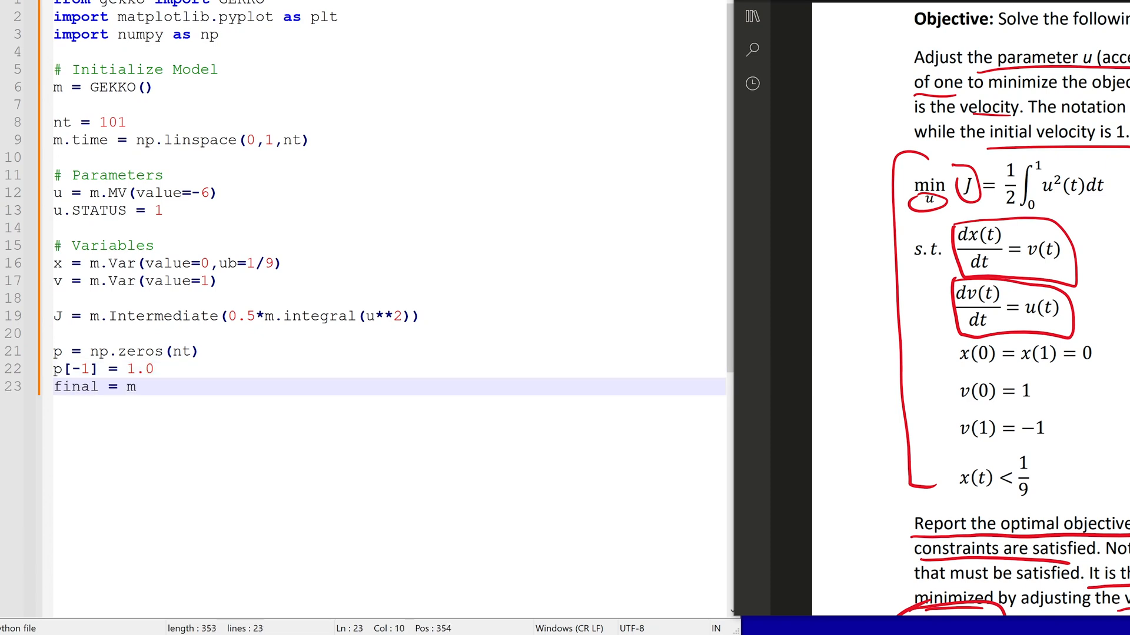
type(".Param(value=p)")
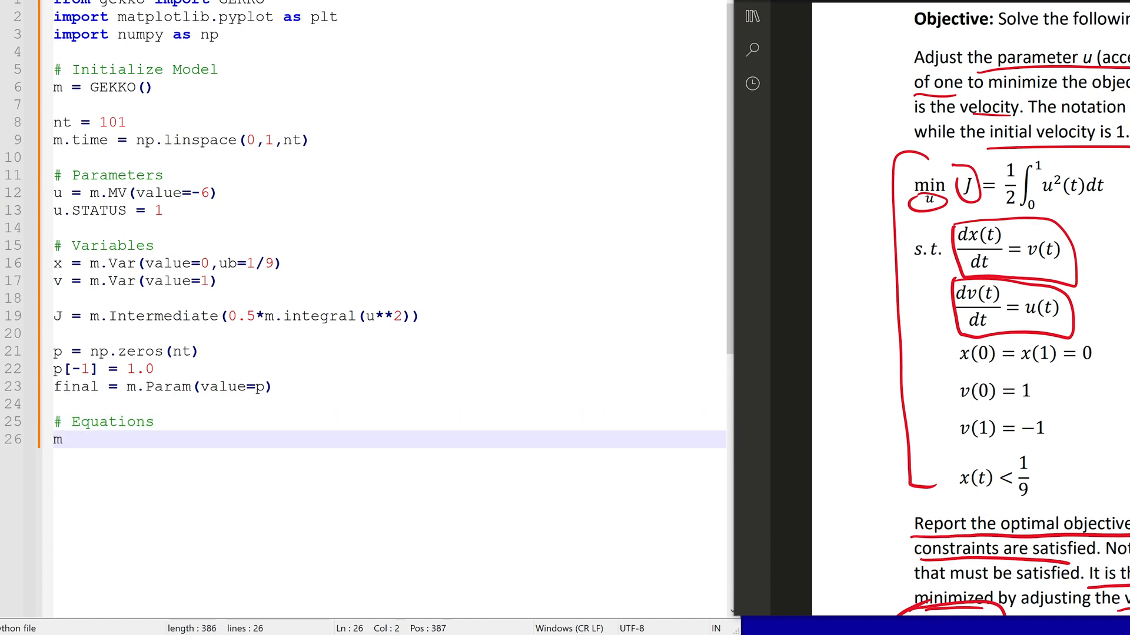
type(".Equation(x.dt() == v")
type("#")
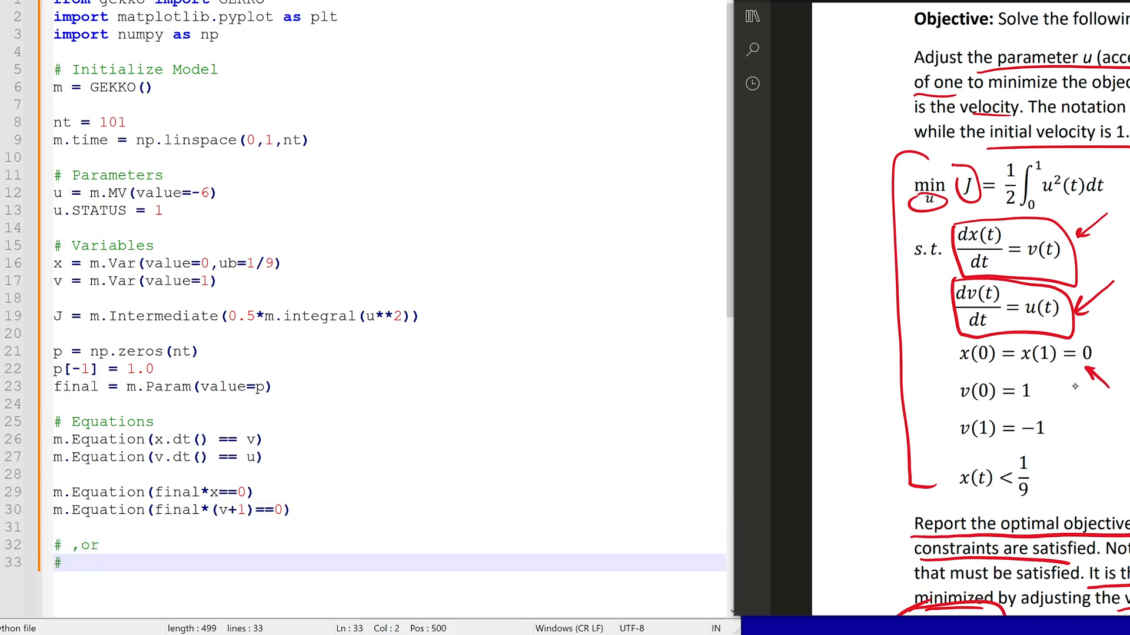
- Set the objective to m.Minimize(final*J)
type("m.Minimize(final*1e5*x**2")
type("#")
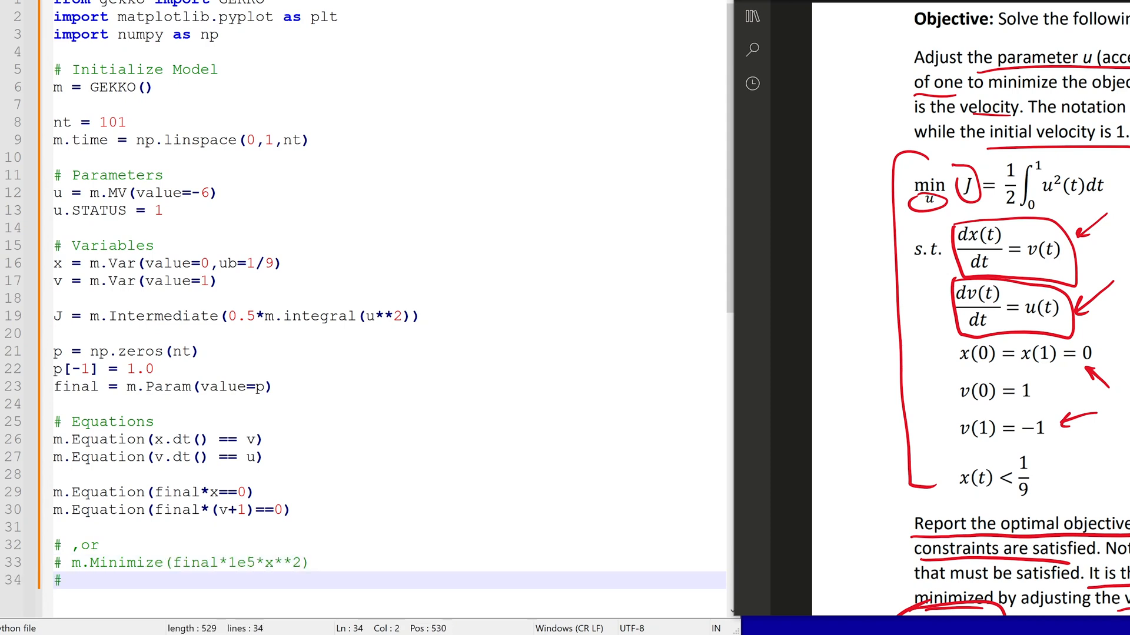
type("m.Minimize(final*1e5*(v+1)**2")
type("# Objective Functi")
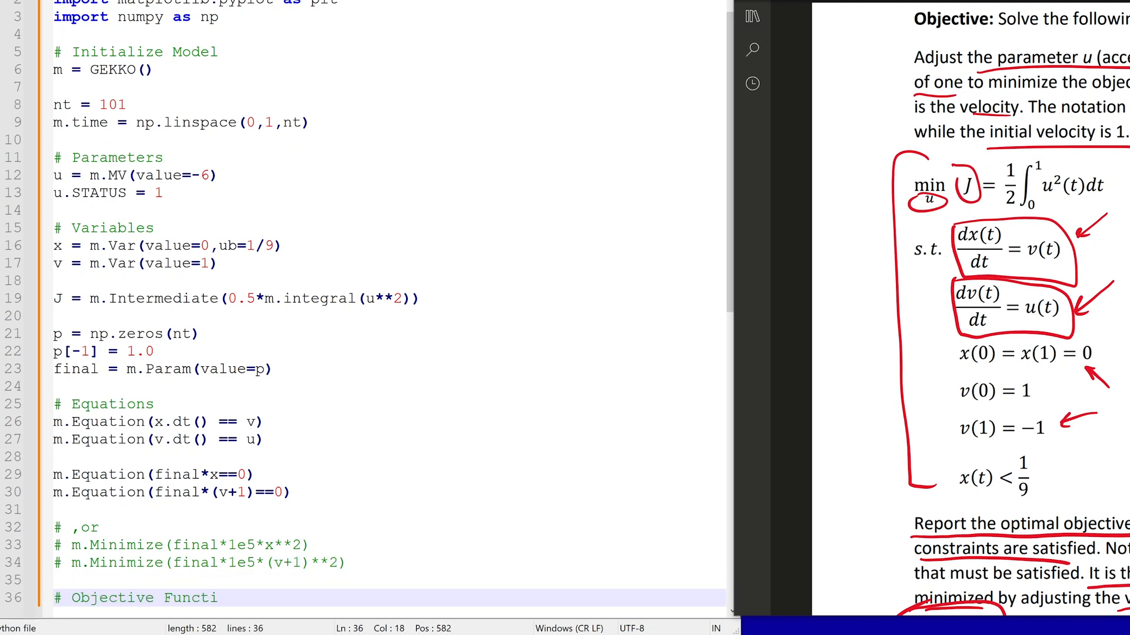
type("m.Minimize(f")
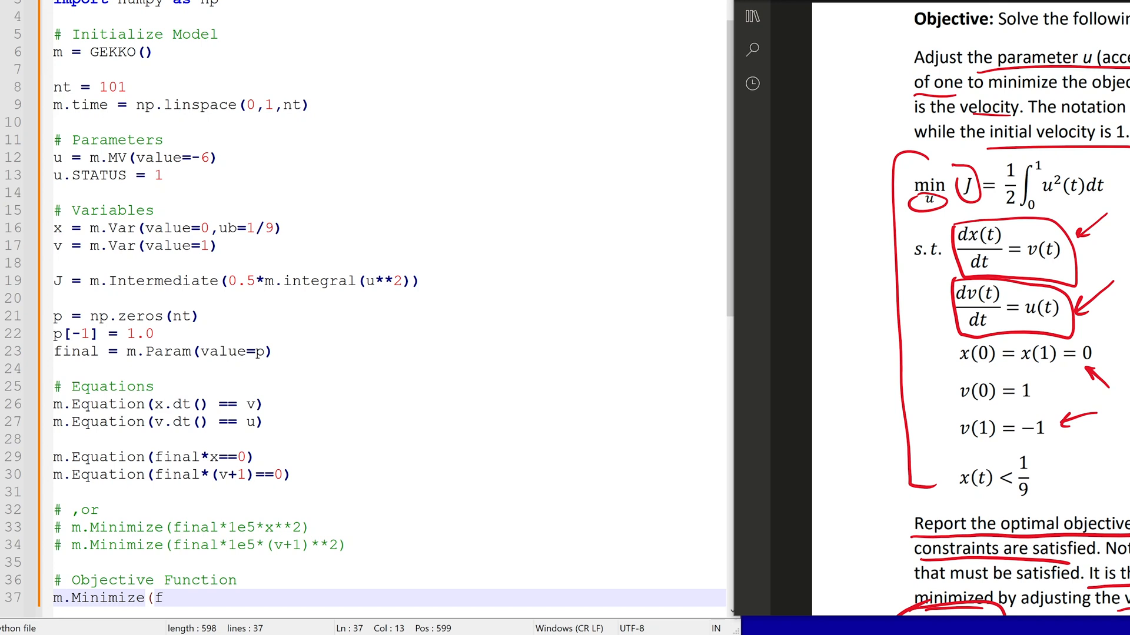
type("inal*J)")
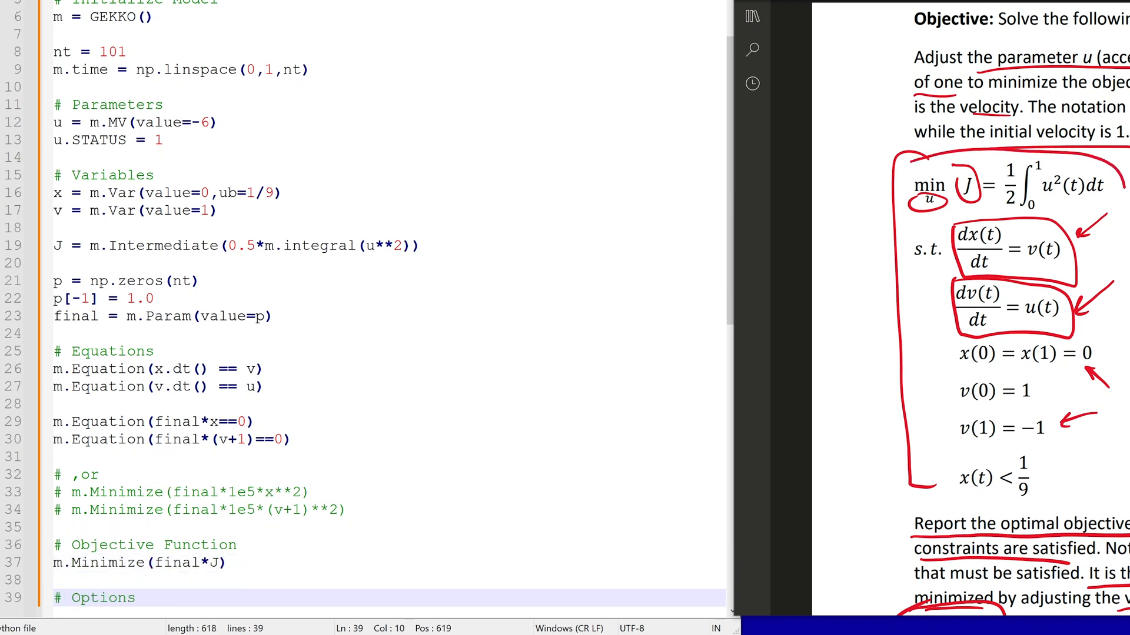
- Set m.options IMODE and SOLVER, then print 'Final Objective Function Value:' with J.value
type("m.options.IMODE = 6")
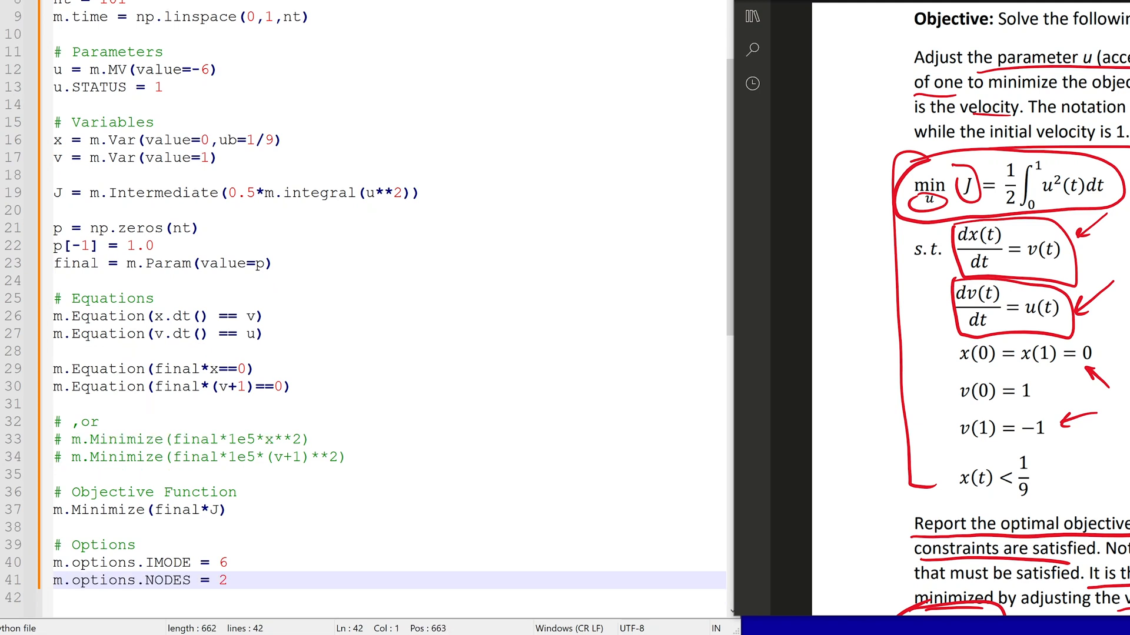
type("m.options.SOLVER = 1")
type("m.solve(disp=False")
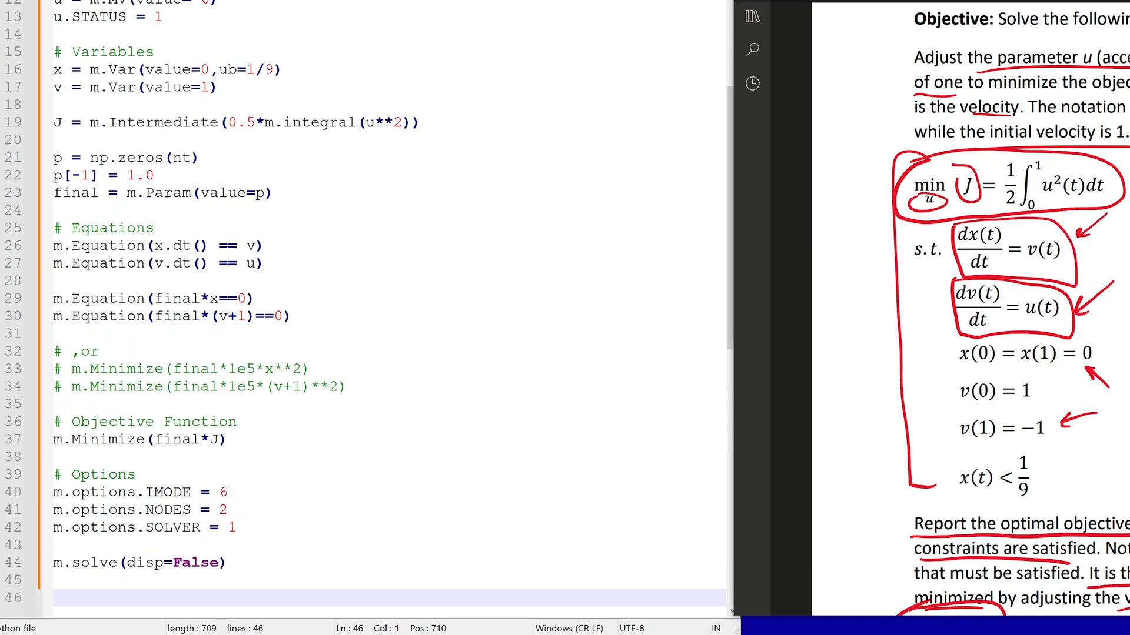
type("print('Final Ob")
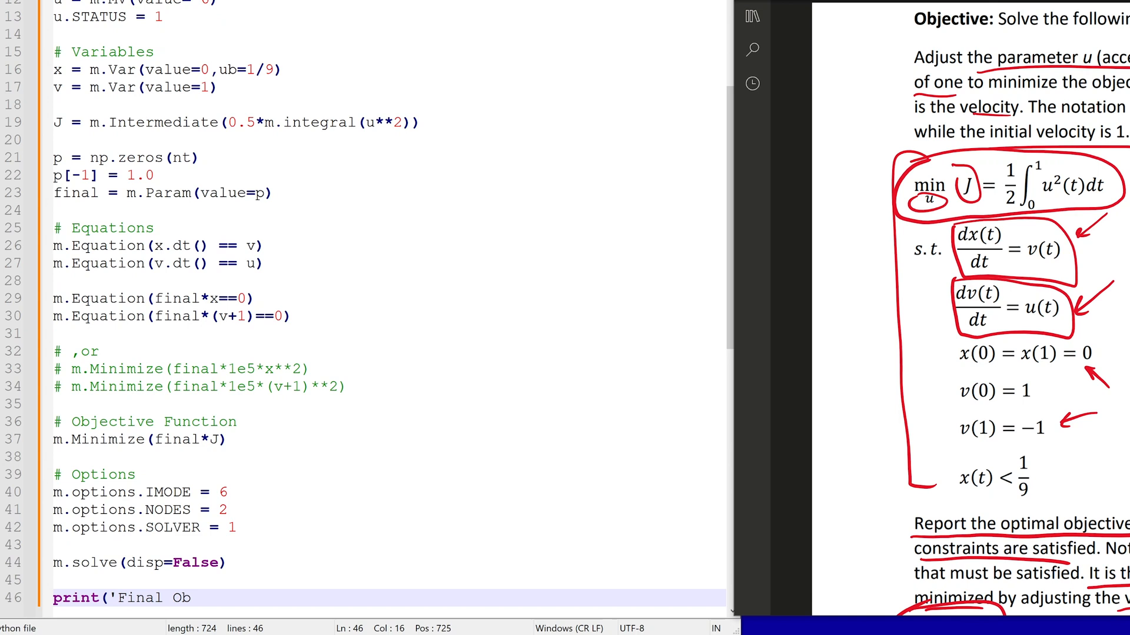
type("jective Function")
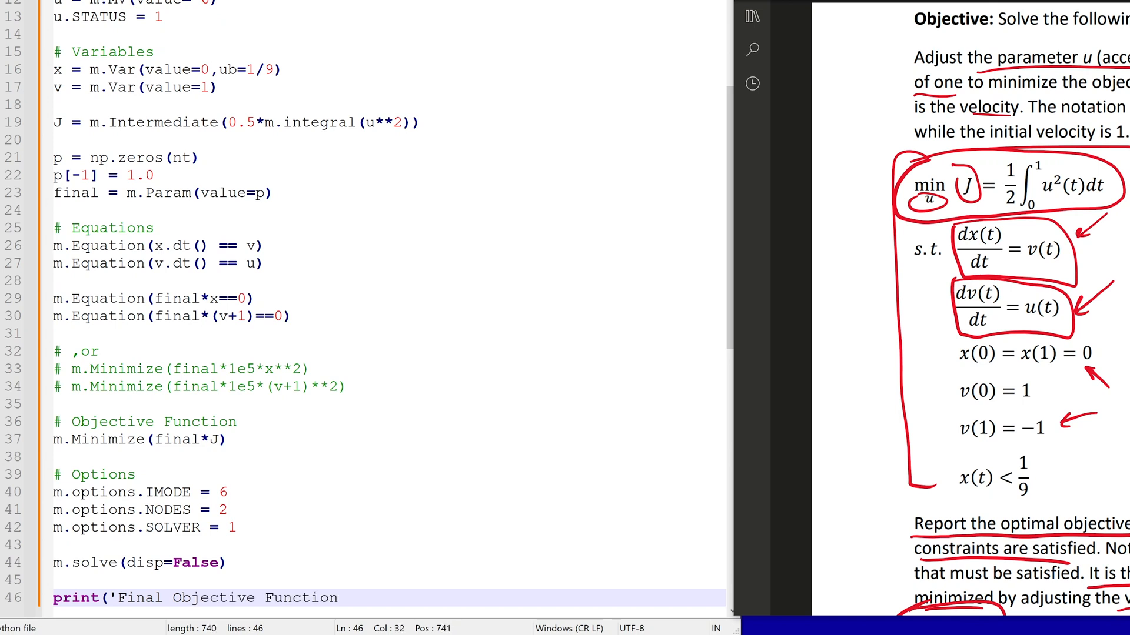
type("Value:', J.value[-1")
type("plt.figure(figsize=(10")
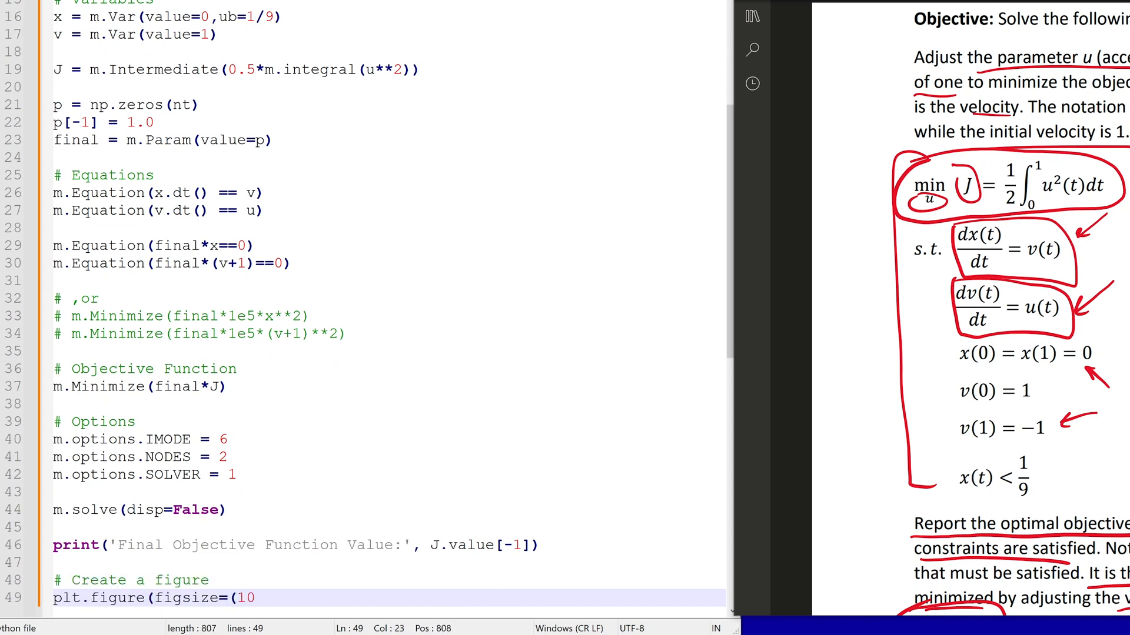
- Plot x.value versus m.time as 'k-' with label $x$ and ylabel 'Position'
type(",4))")
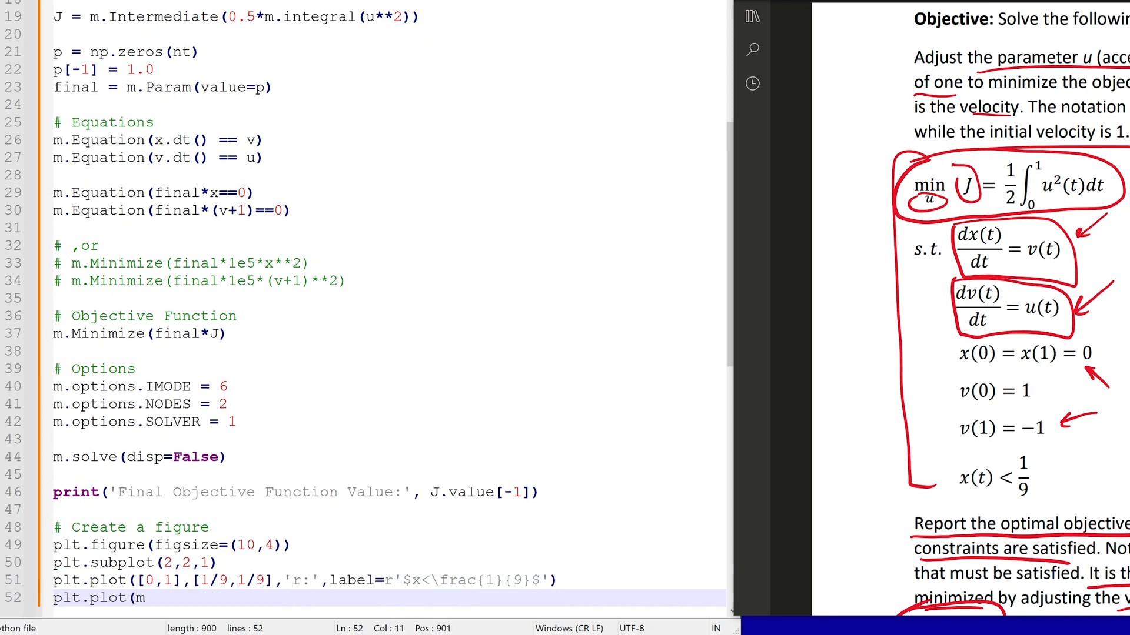
type("m.time,x.value,'k-'")
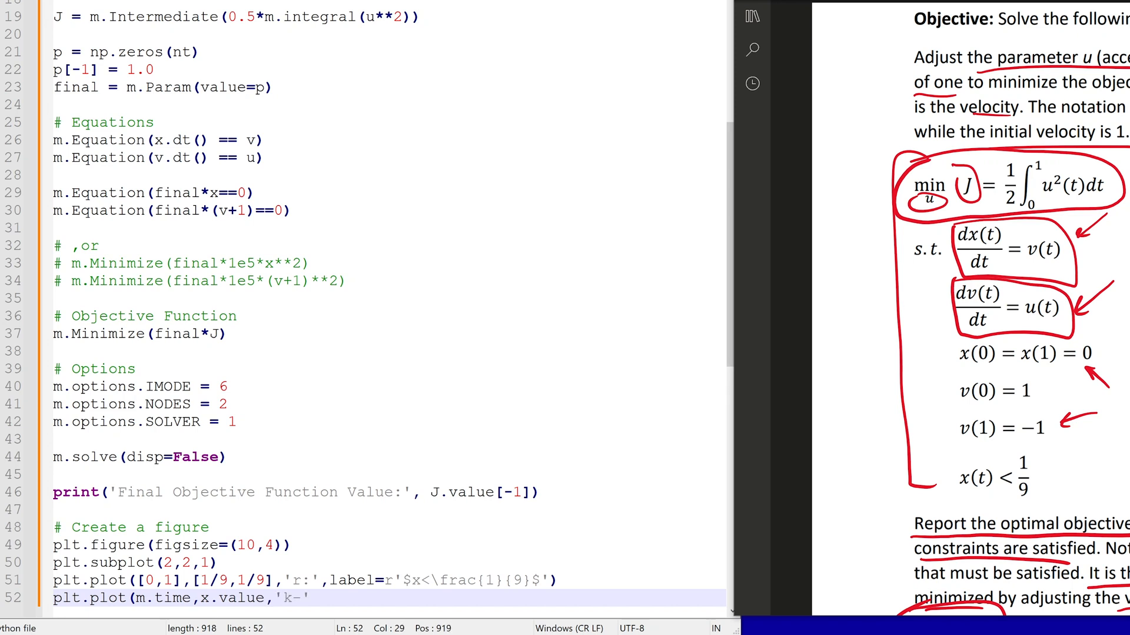
type(",lw=2,label=r'$x$")
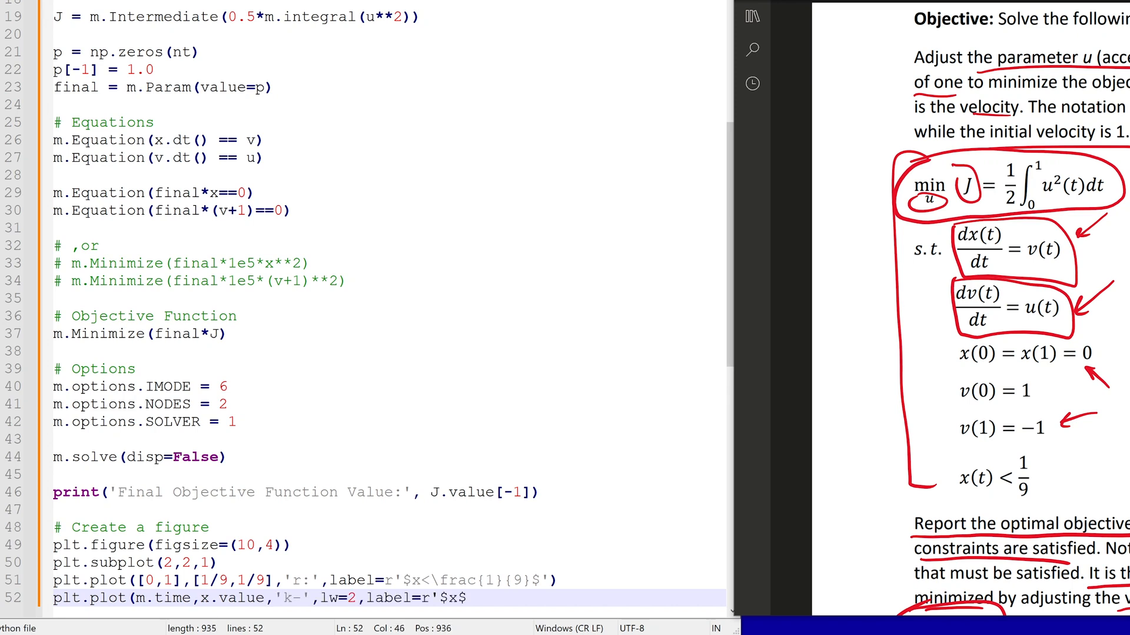
type("plt.ylabel(")
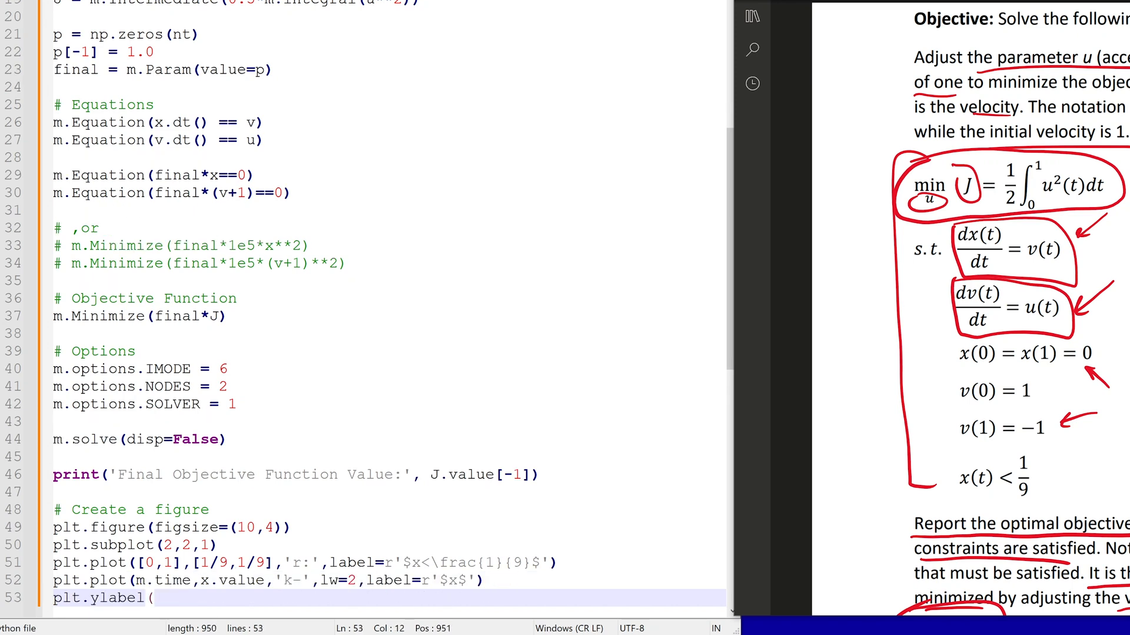
type("'Position')")
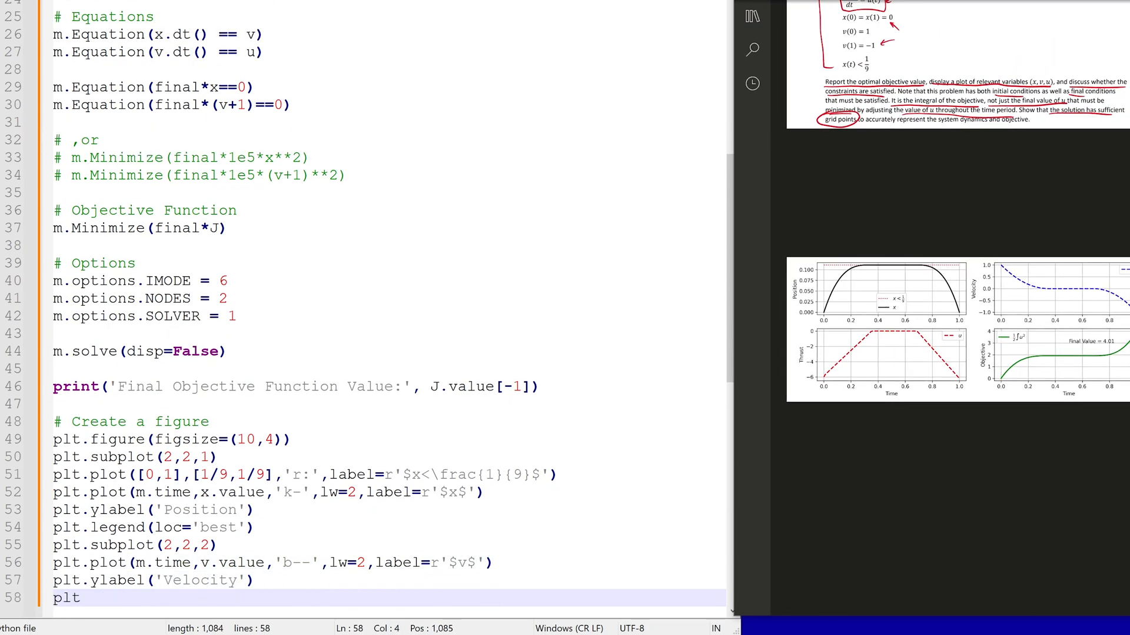
- Add the legend and the thrust subplot plotting u.value as 'r--' with xlabel 'Time'
type("plt.legend(loc='best'")
type("plt.plot")
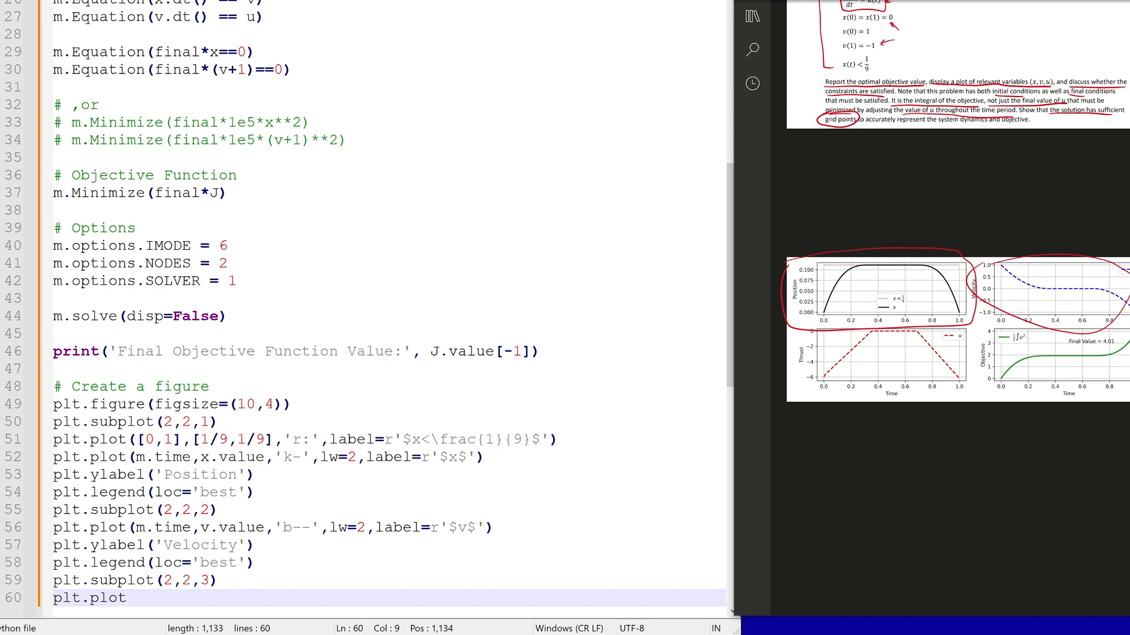
type("(m.time,u.value")
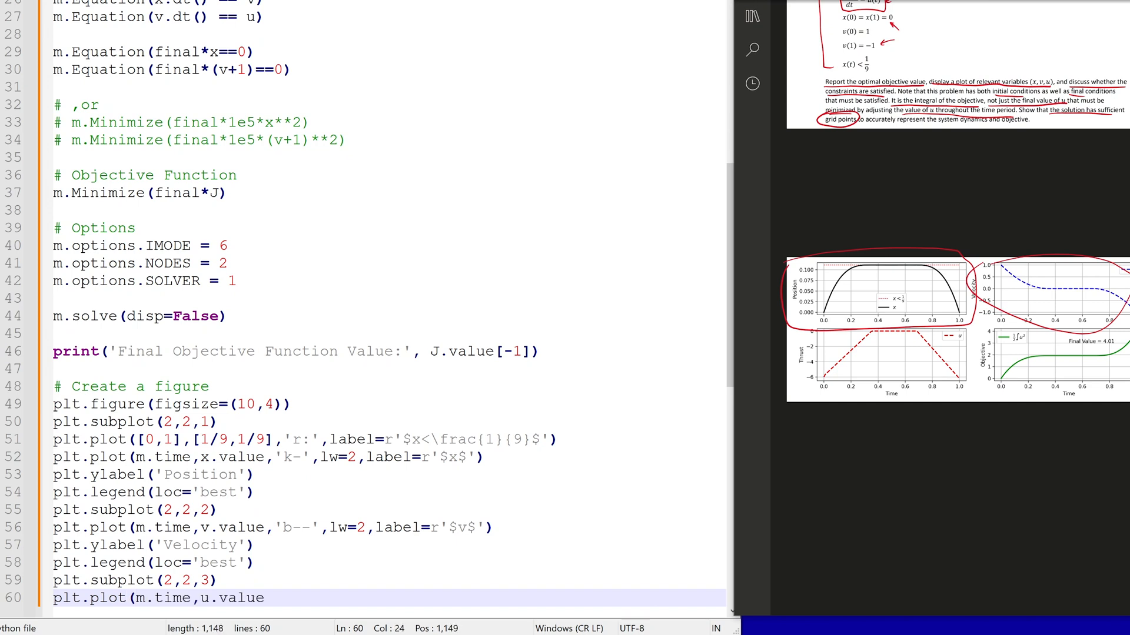
type(",'r--',lw=2,label=r'$u$")
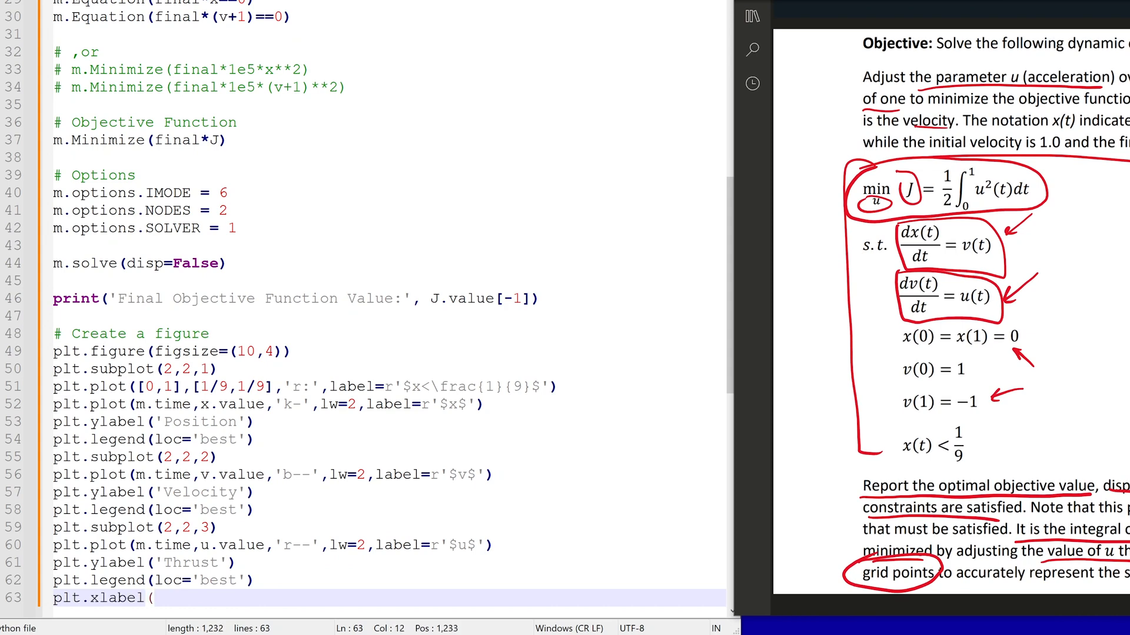
type("'Time')")
type("plt.plo")
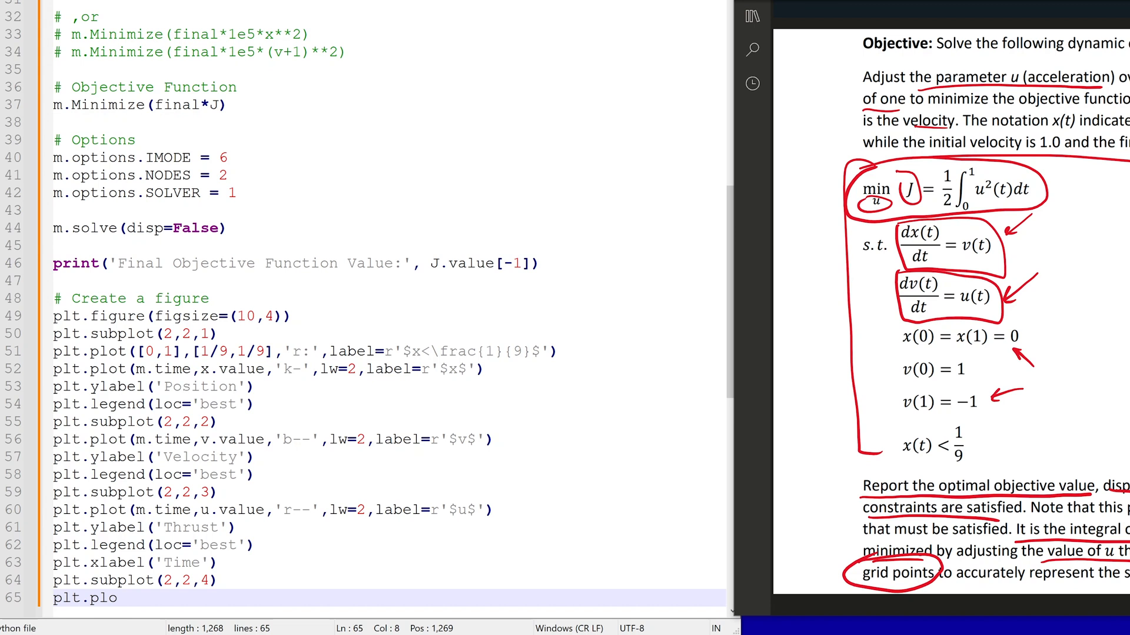
- Add the objective subplot plotting J.value as 'g-', annotate 'Final Value' rounded, ylabel 'Objective' and legend
type("t(m.time,J.val")
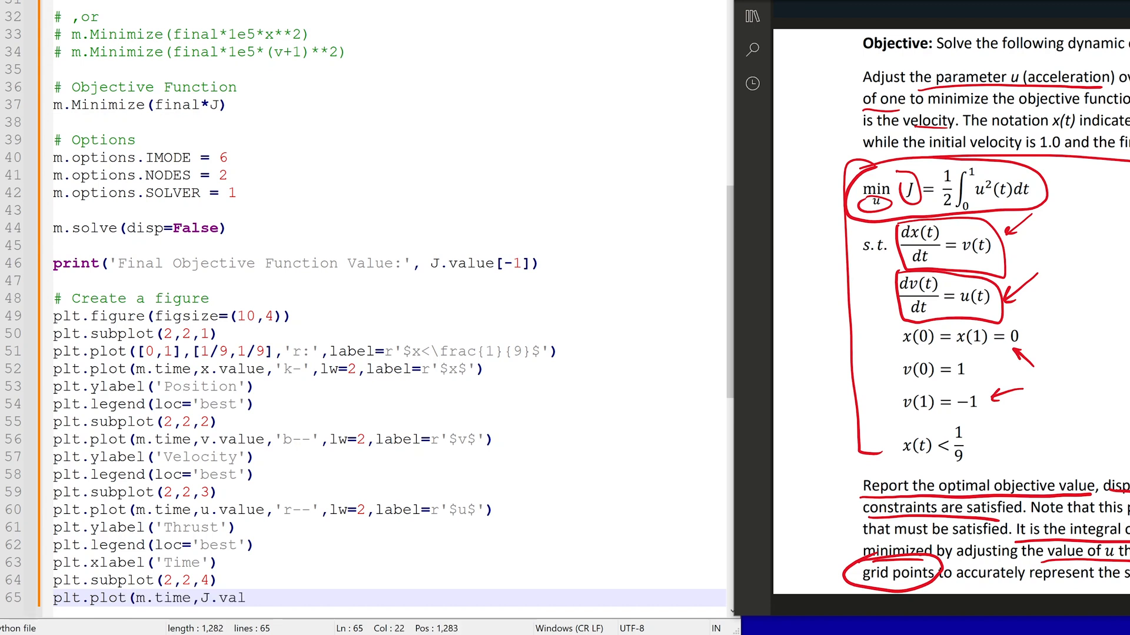
type("ue,'g-',lw=2,label=r'$\\frac{1}{2")
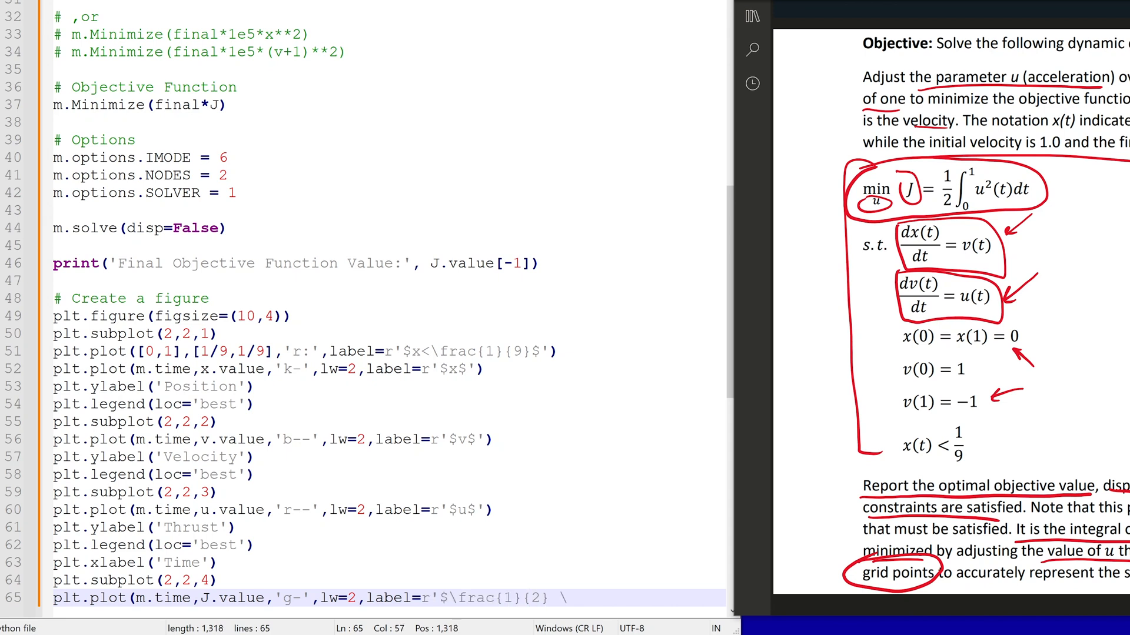
type("\\int u^2$')")
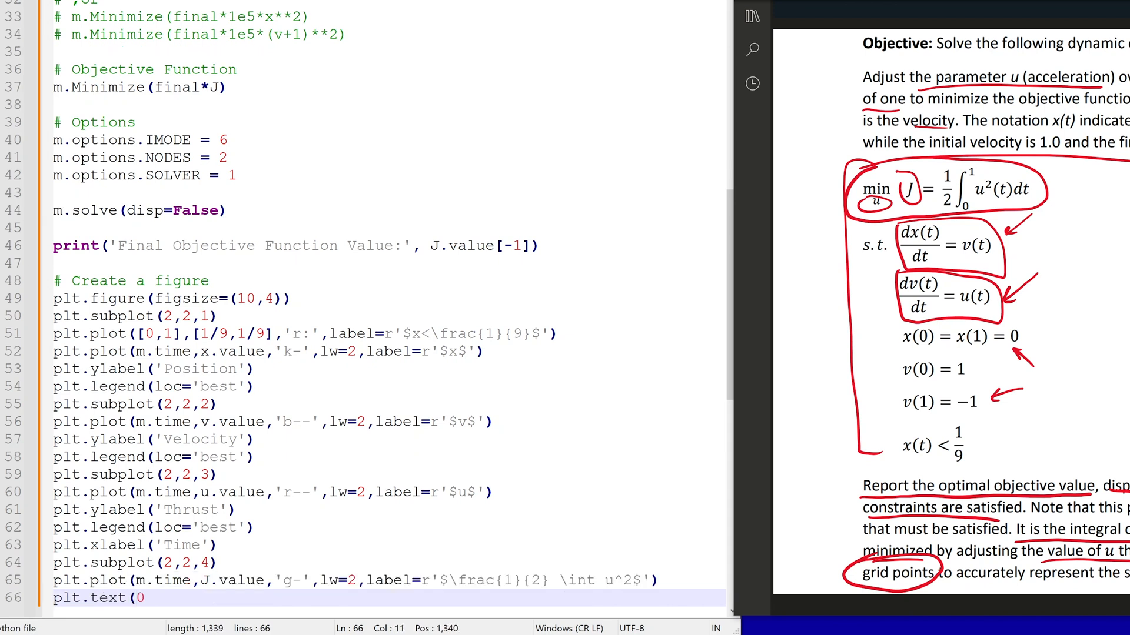
type(".5,3.0,'Final")
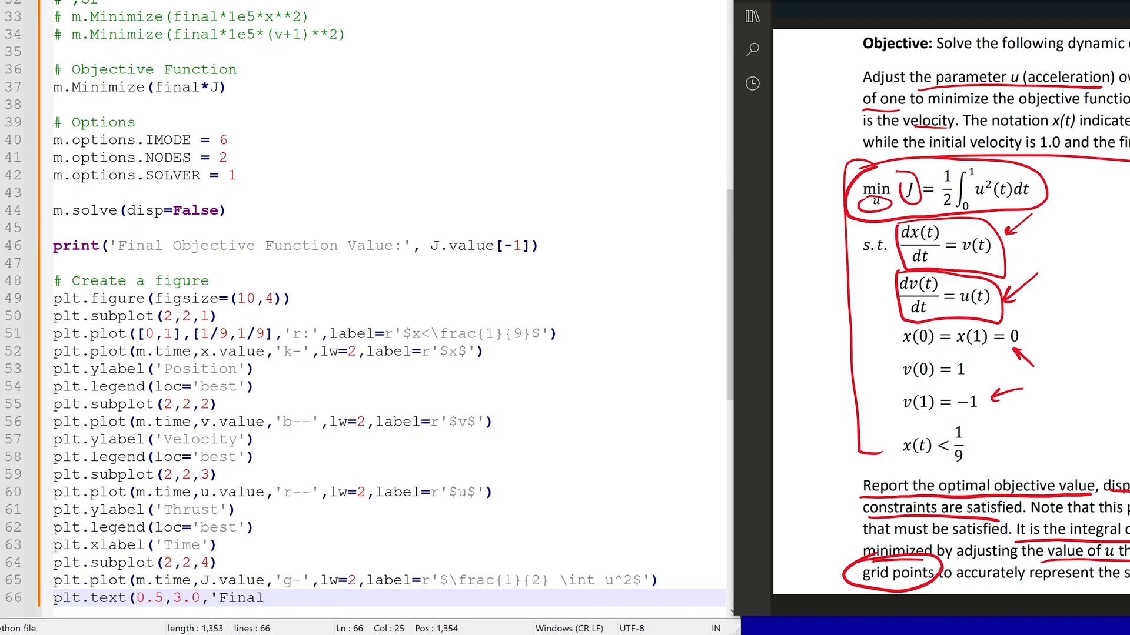
type("Value = '+str(n")
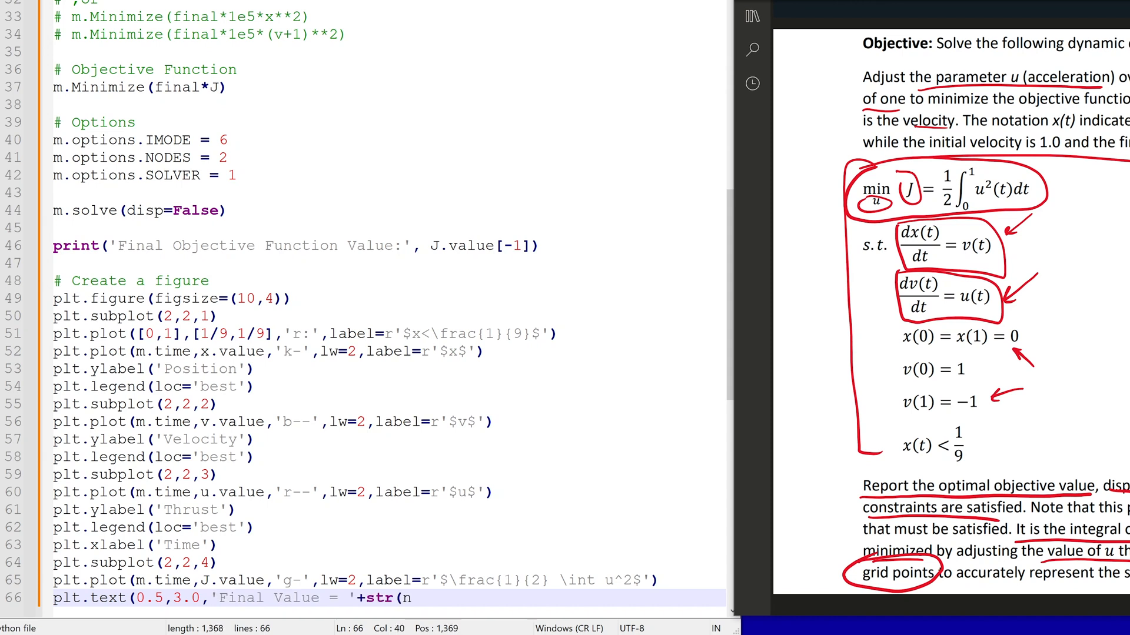
type("p.round(J.value[-1],2")
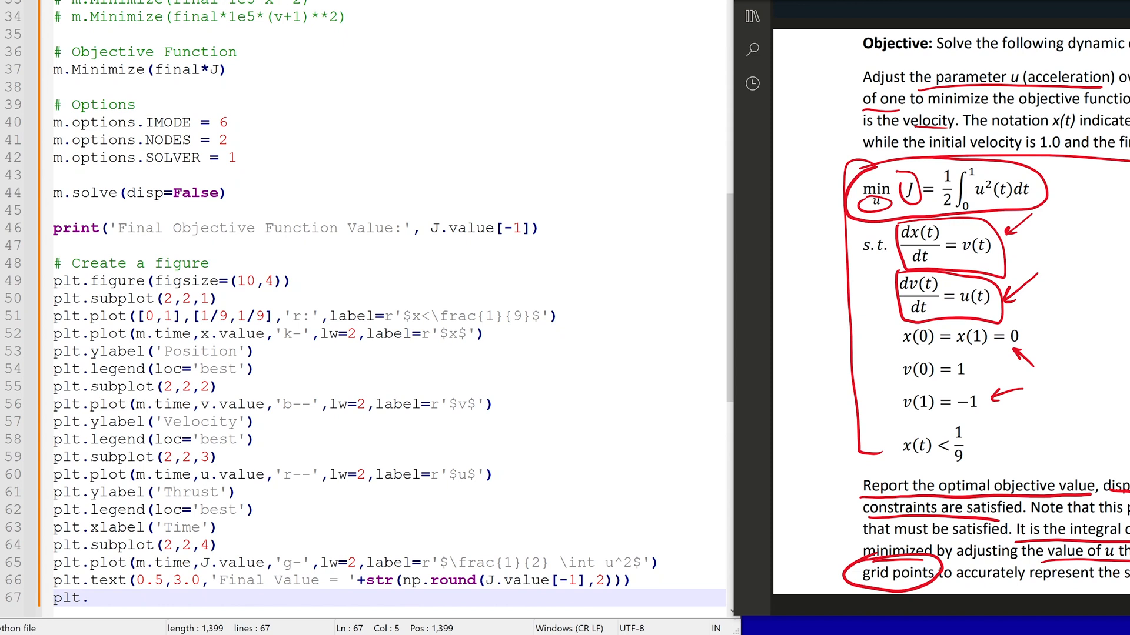
type("plt.ylabel('Objective')")
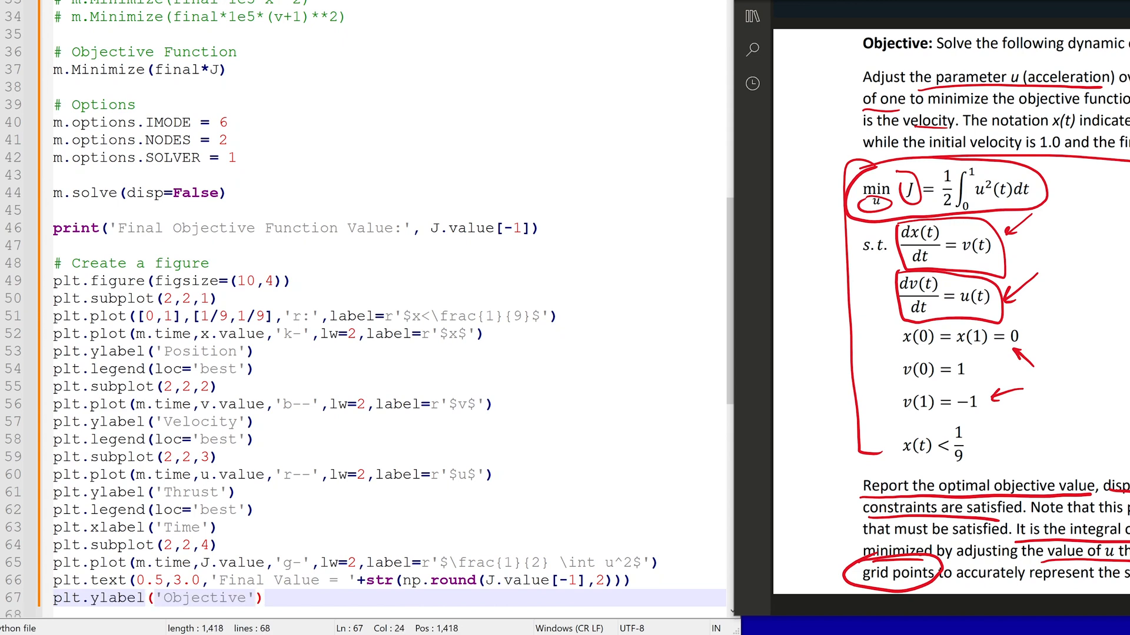
type("plt.legend(loc='best'")
type("plt.show()")
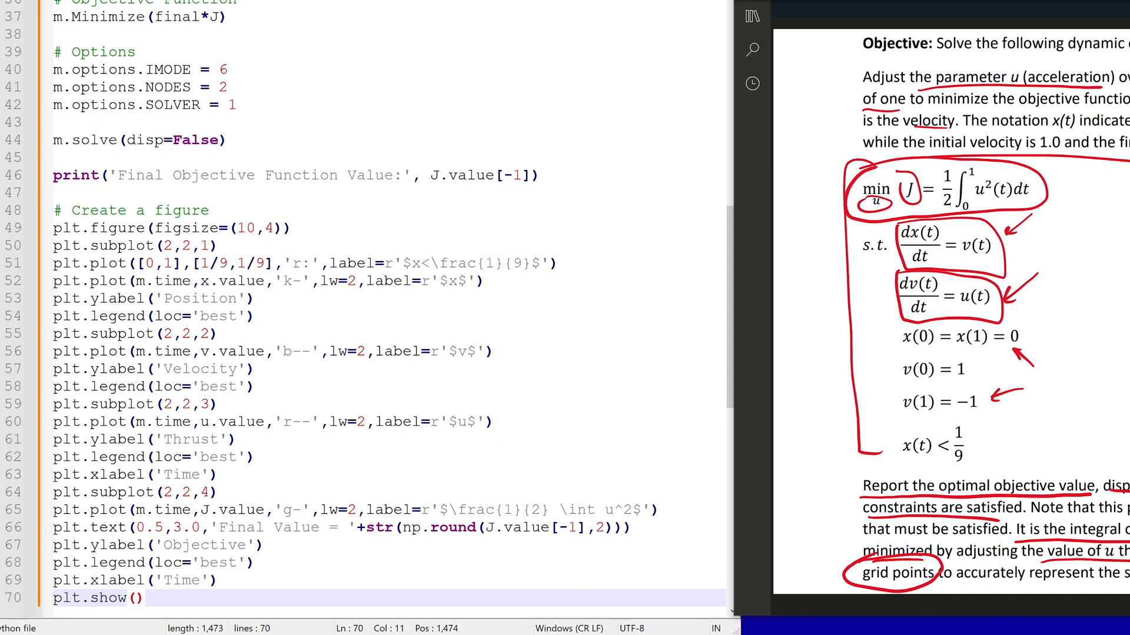
mouse_move(375, 339)
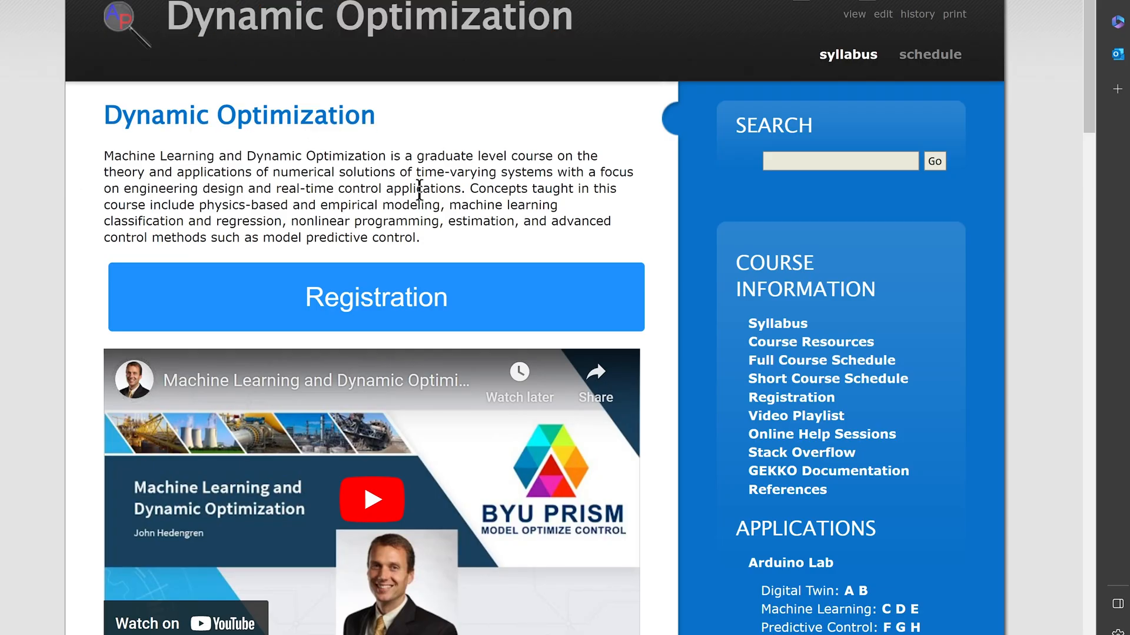
- Scroll the course site to the Midterm Practice Exam 3 solution link
scroll("down", 3)
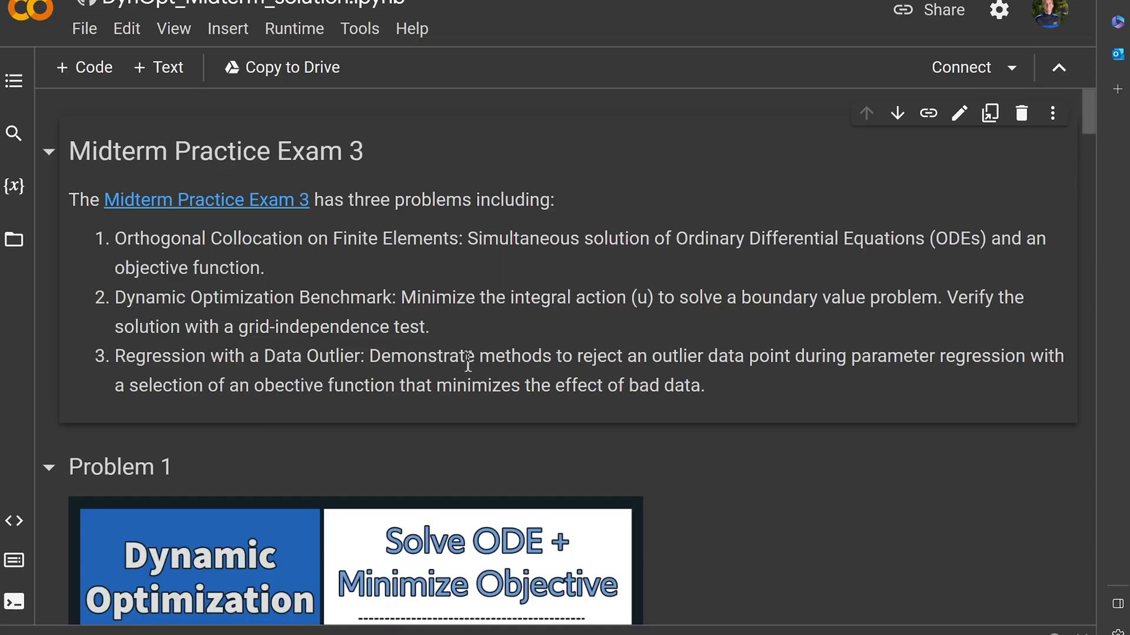
- Insert a code cell with 'pip install gekko' above Problem 1 and run it, choosing Run anyway
left_click(228, 28)
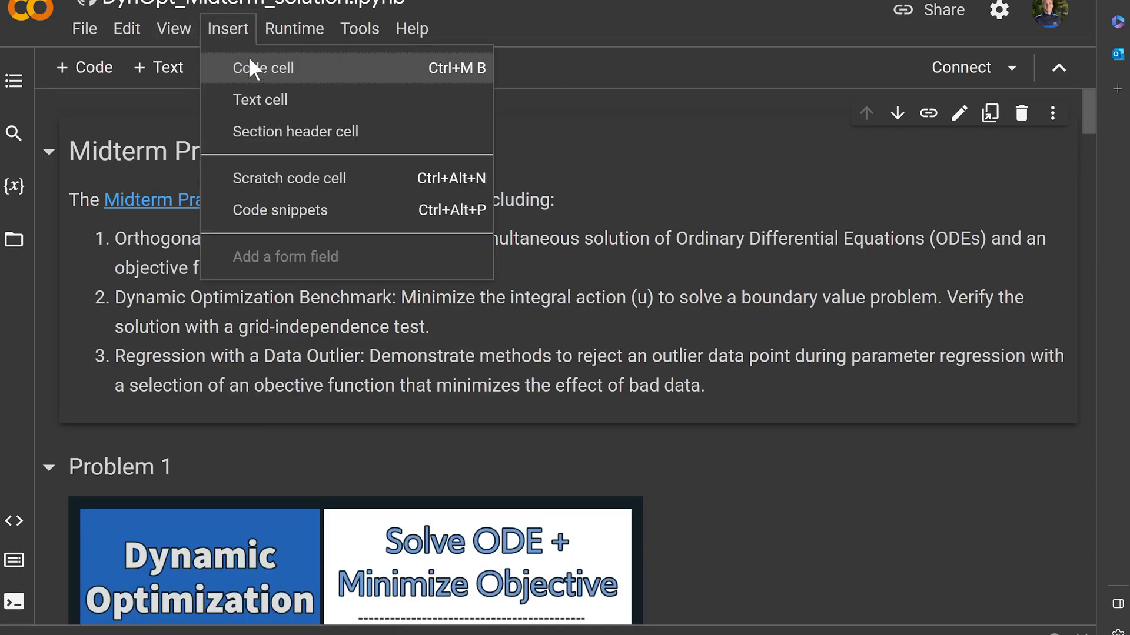
left_click(261, 68)
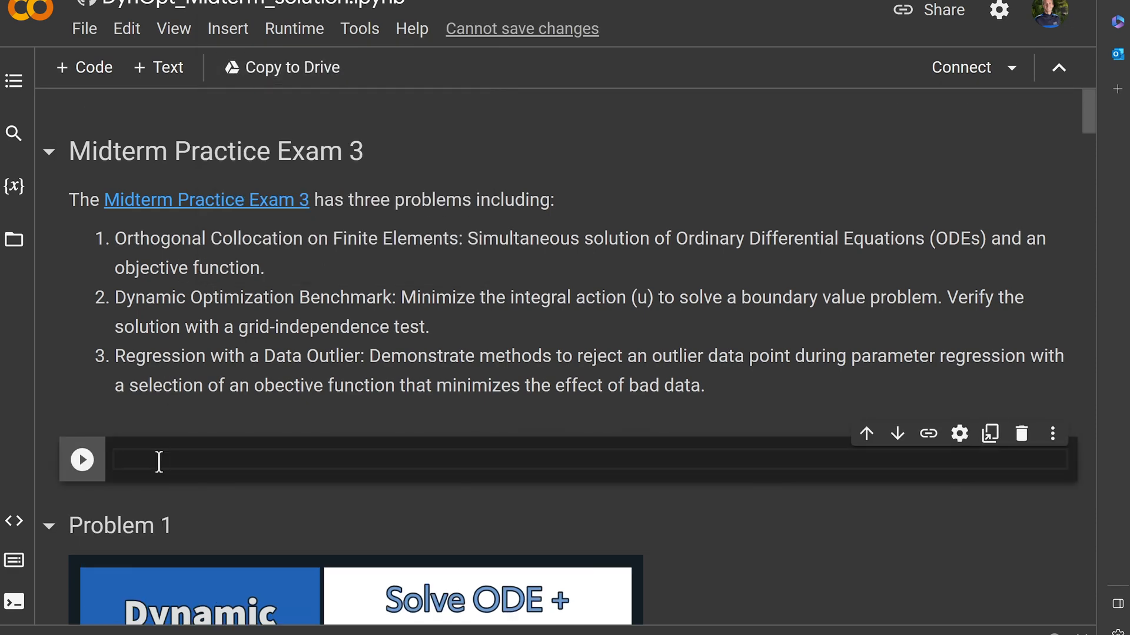
type("pip install")
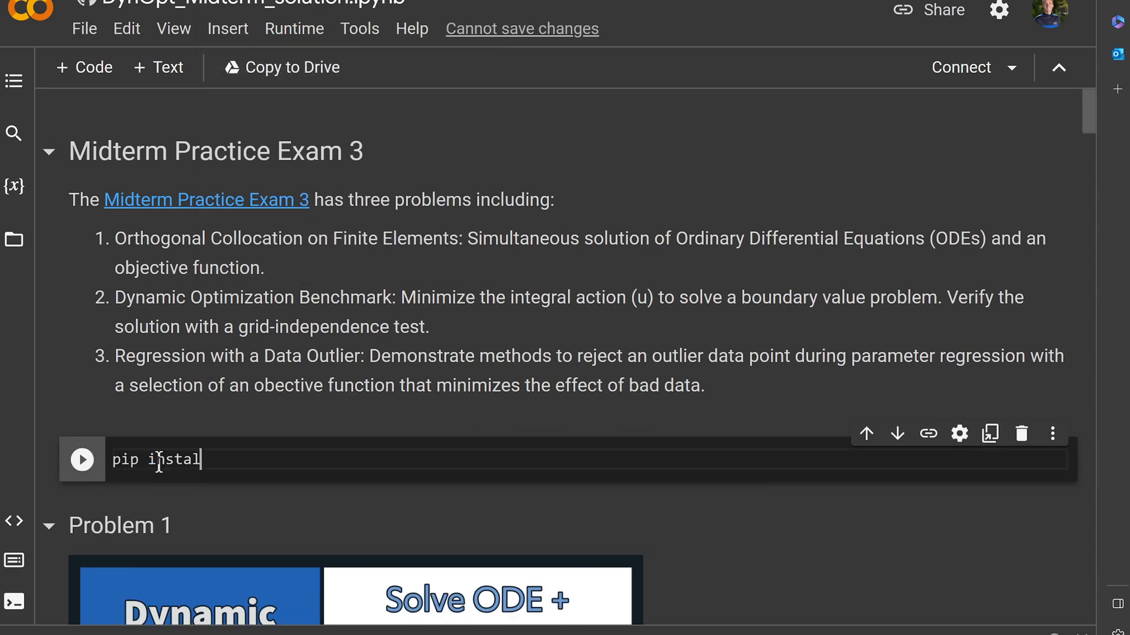
left_click(82, 459)
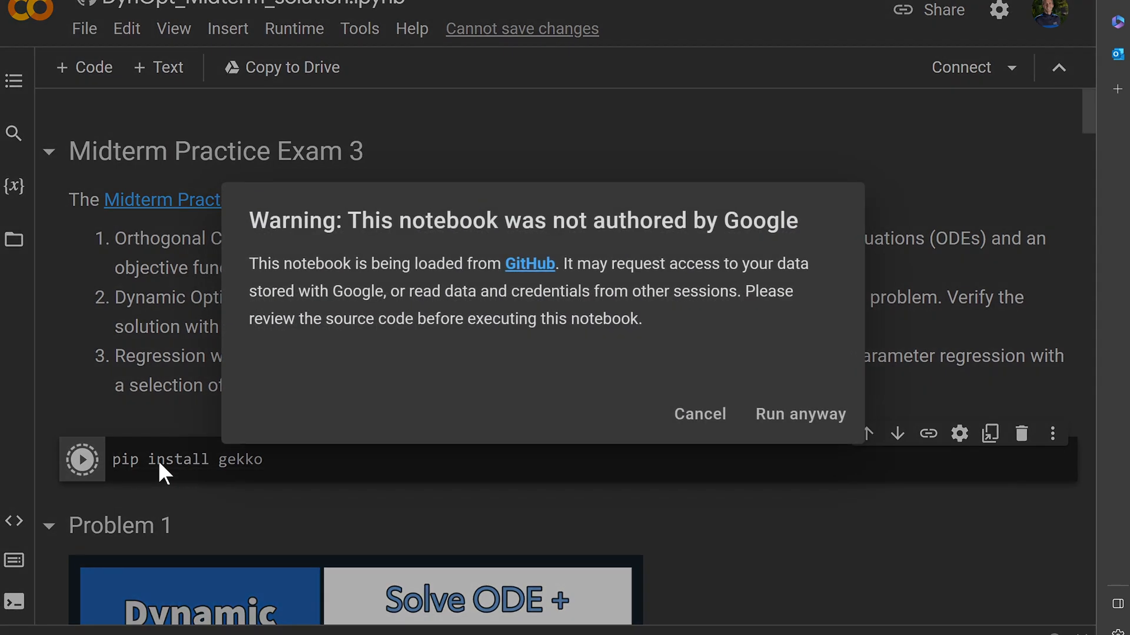
left_click(800, 414)
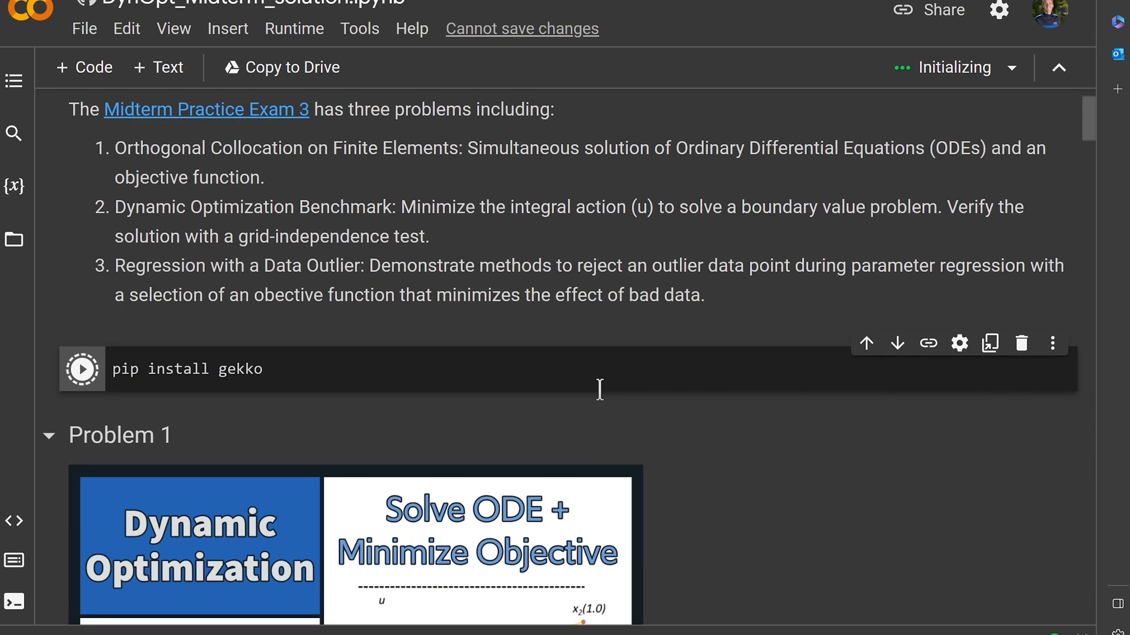
- Run the Problem 1 GEKKO cell and scroll to its code
scroll("down", 3)
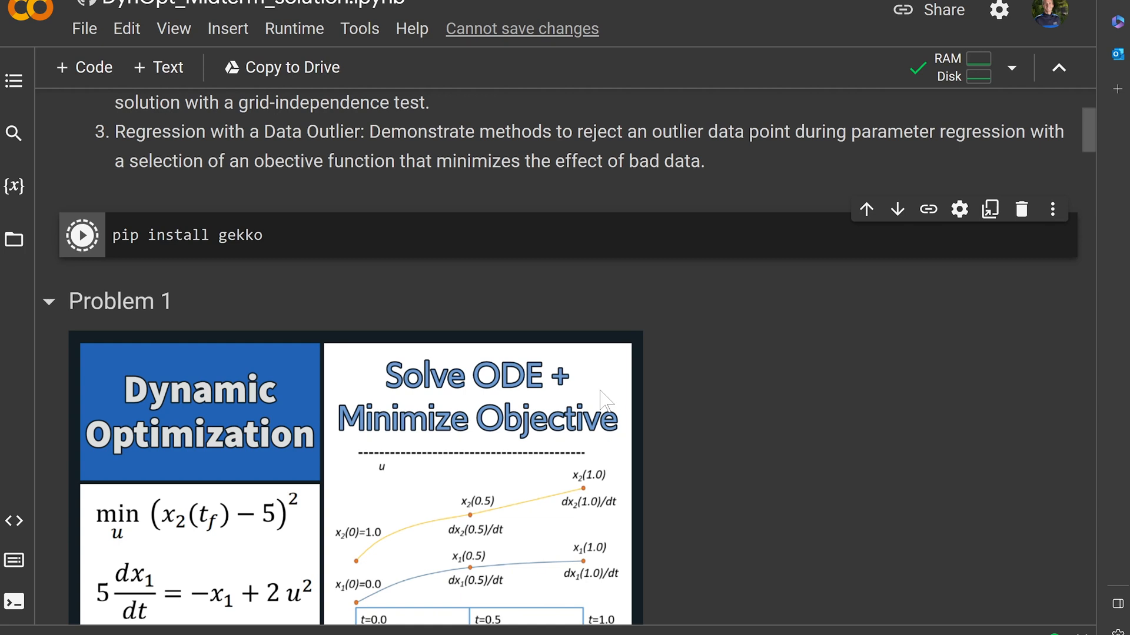
left_click(82, 235)
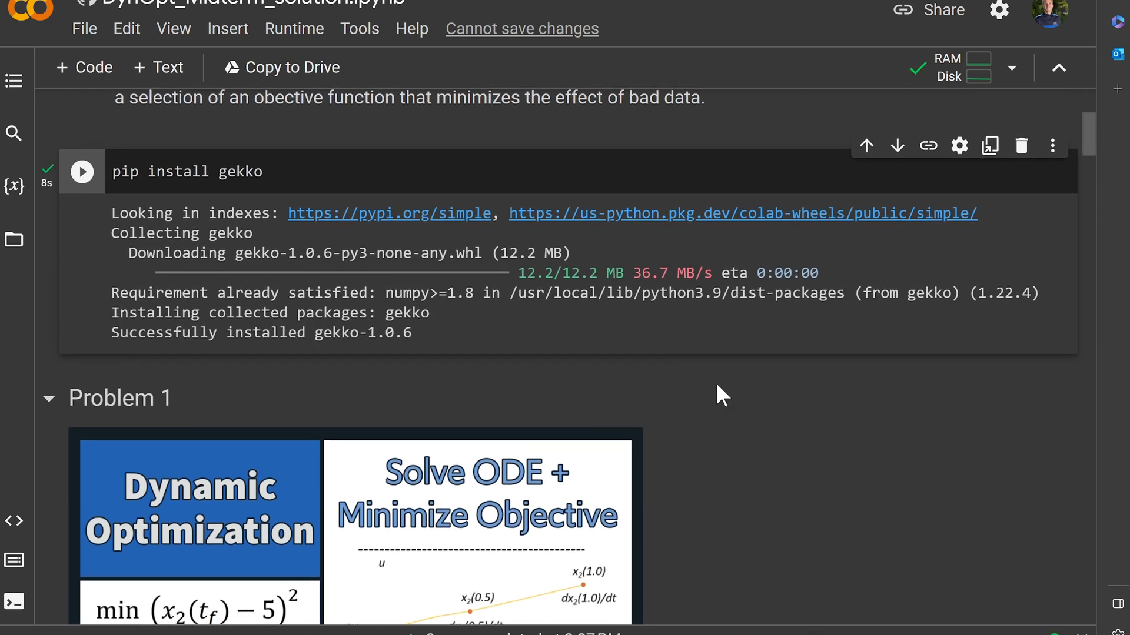
scroll("down", 3)
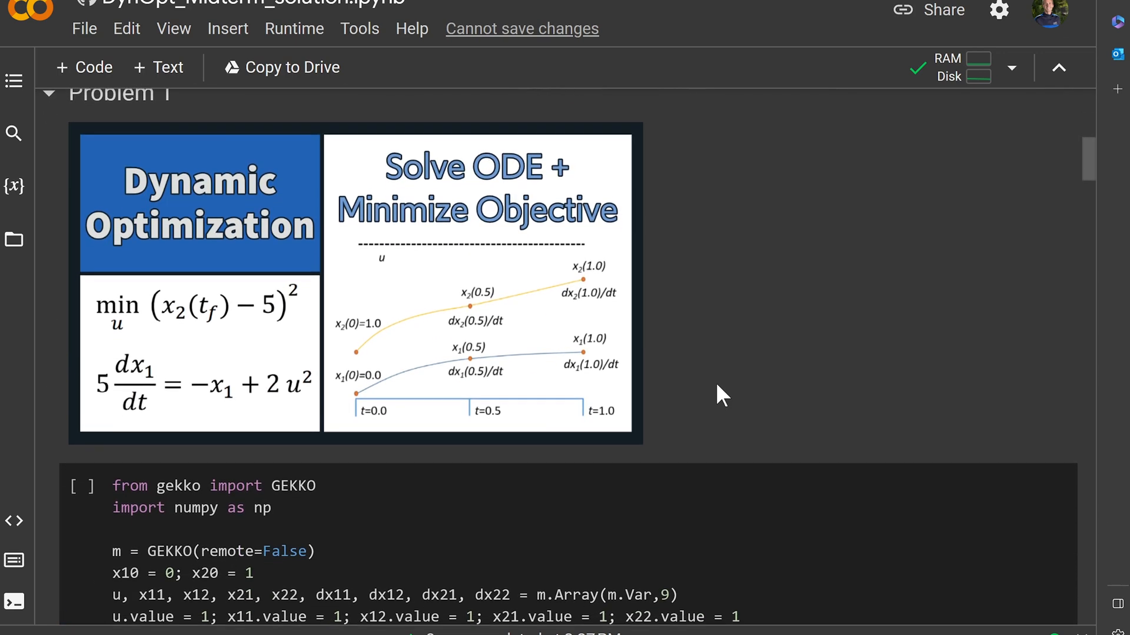
- Run the minimum-fuel model cell with 101 time points
scroll("down", 3)
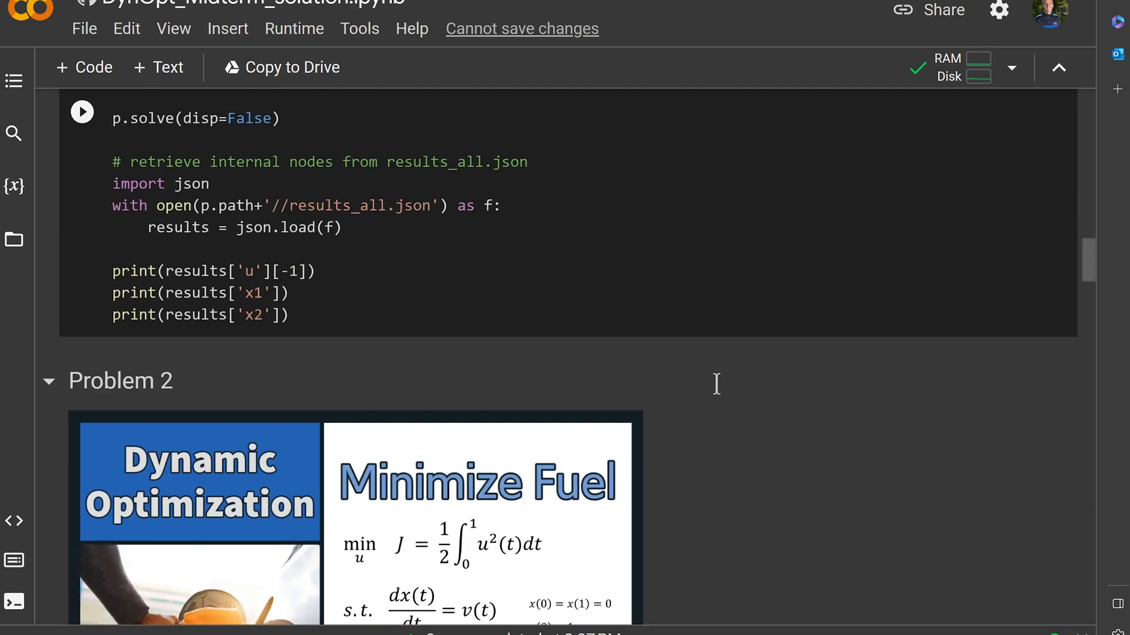
scroll("down", 3)
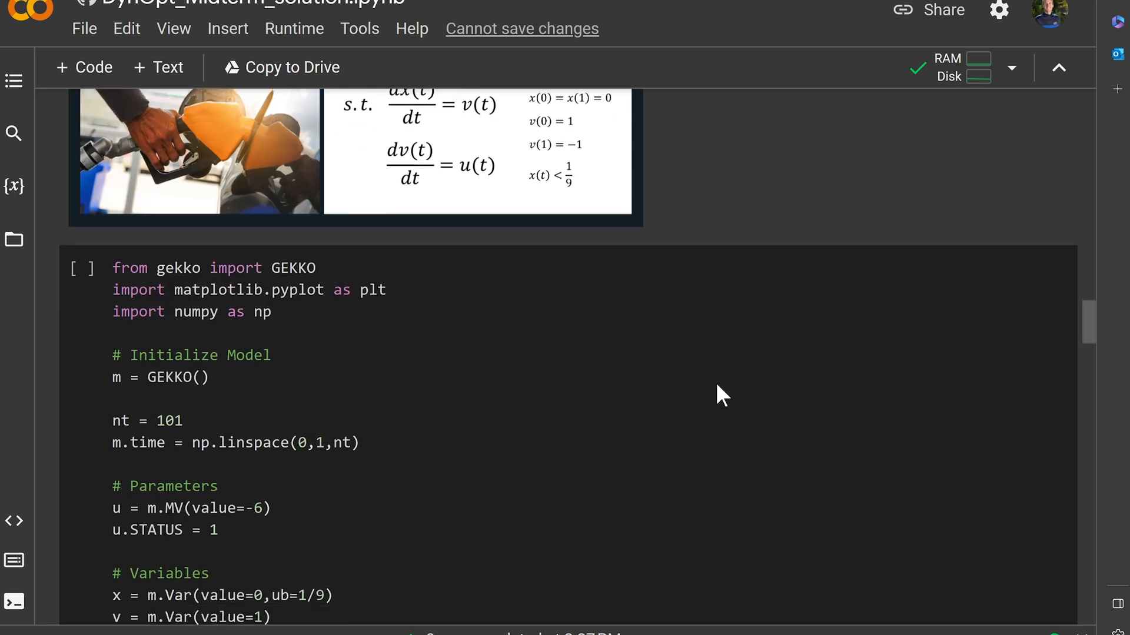
left_click(170, 413)
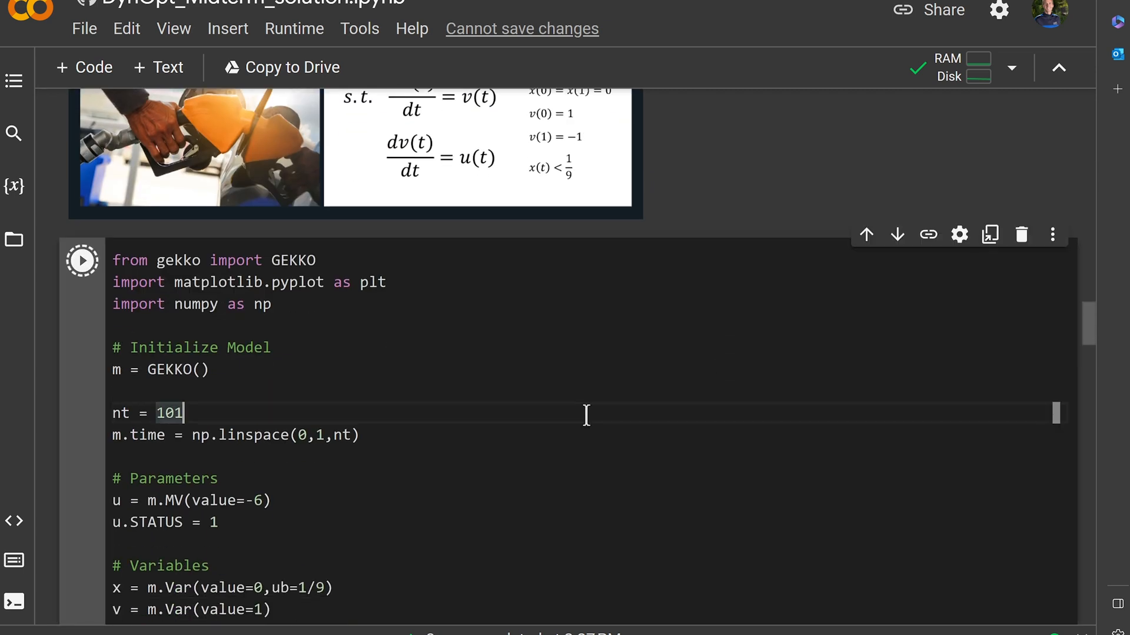
left_click(83, 261)
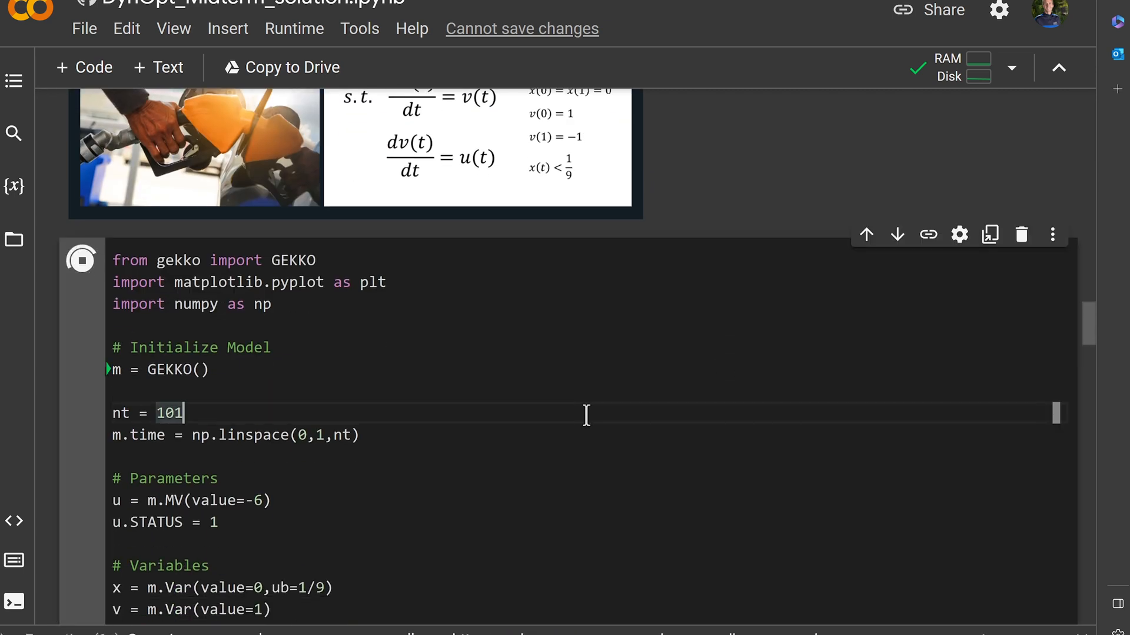
- Scroll to the printed objective 4.0090327344 and the four result plots
scroll("down", 3)
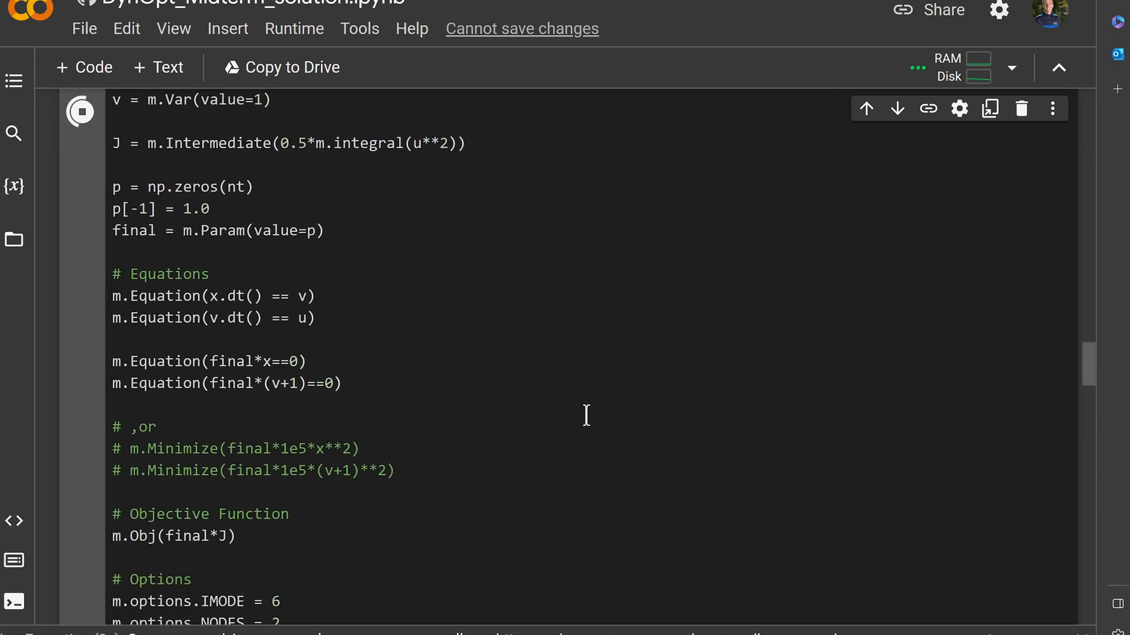
scroll("down", 3)
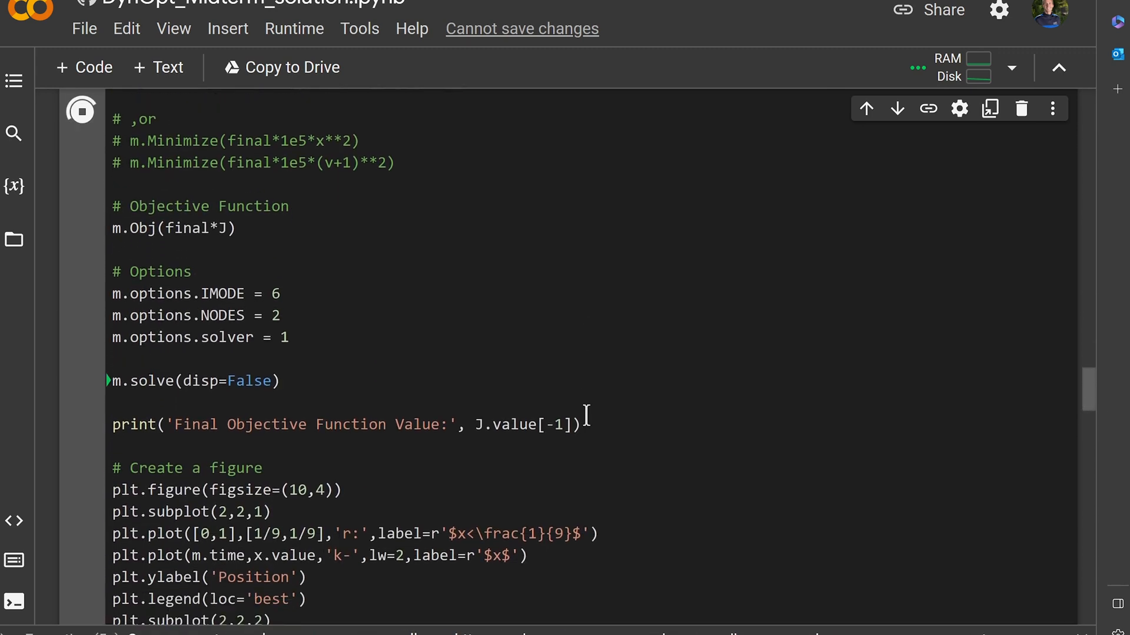
scroll("down", 3)
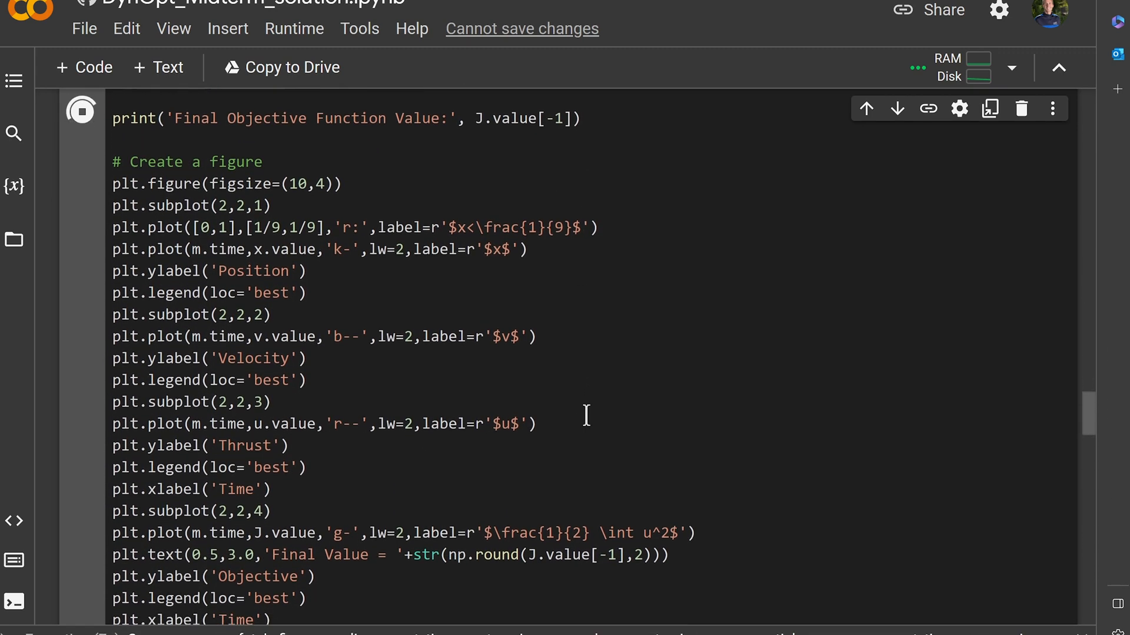
left_click(80, 111)
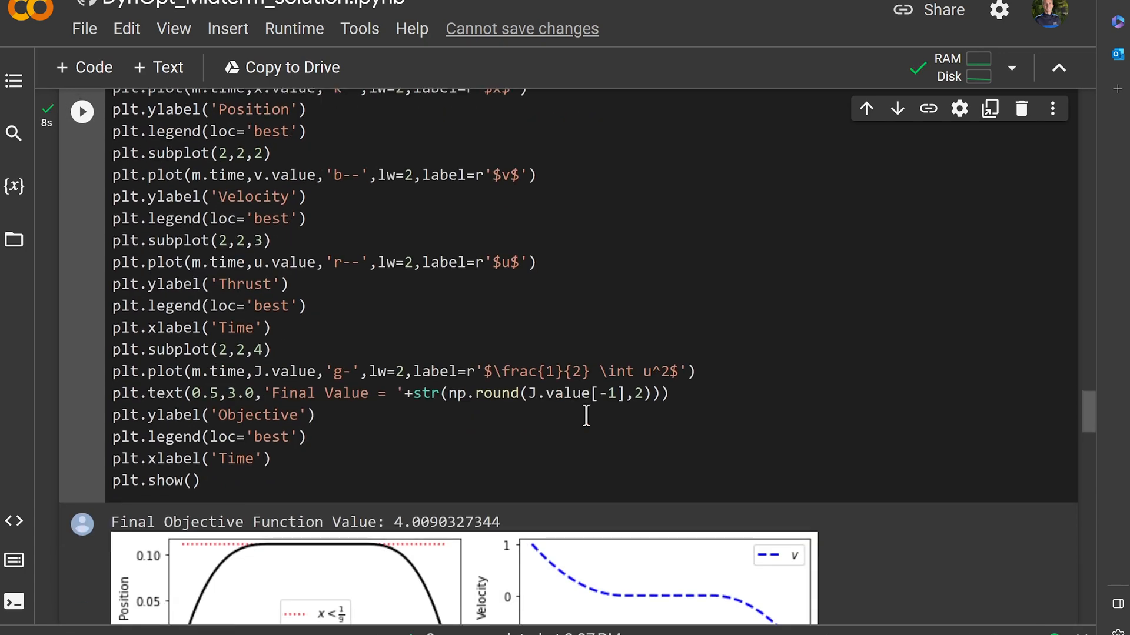
scroll("down", 3)
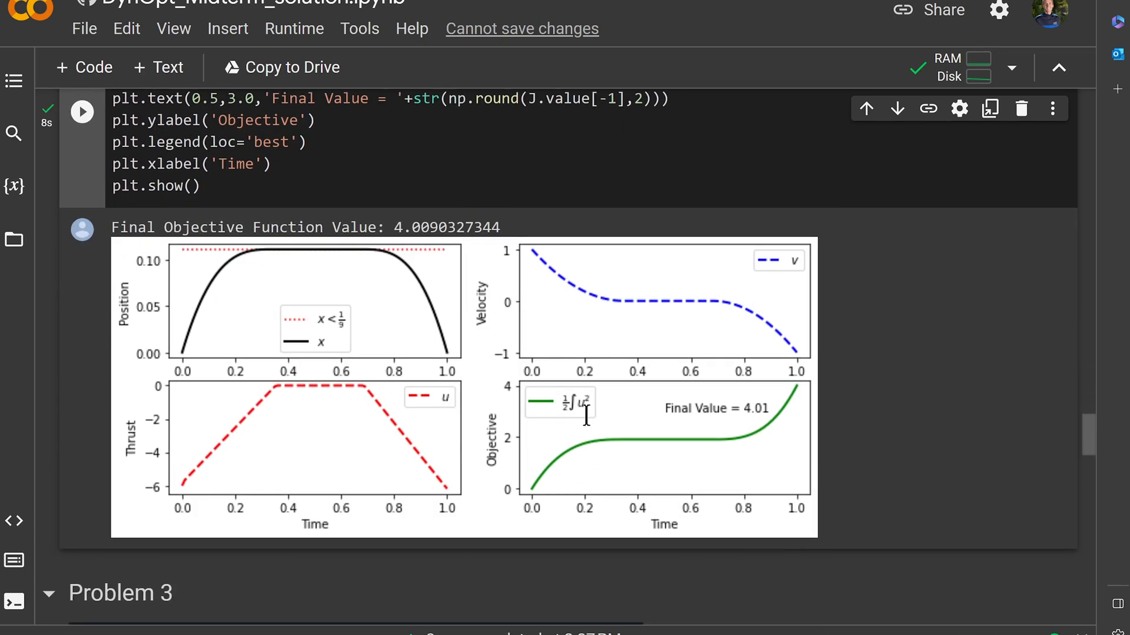
mouse_move(753, 400)
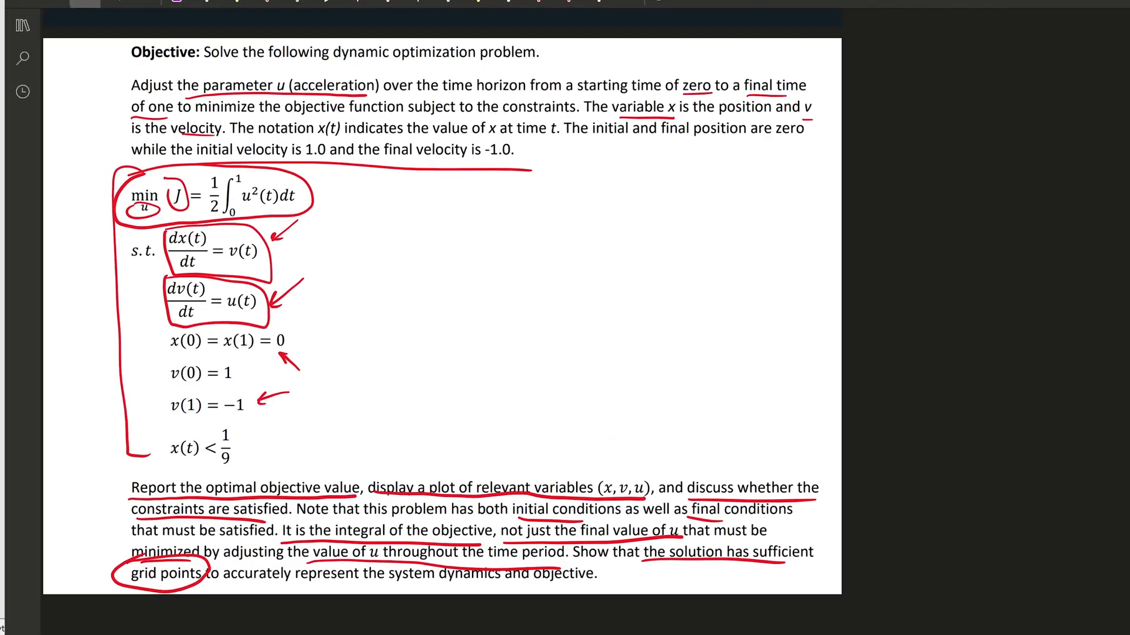
- Mark the final objective value, circle the zero-thrust stretch, and flag the boundary conditions on the plots
scroll("down", 3)
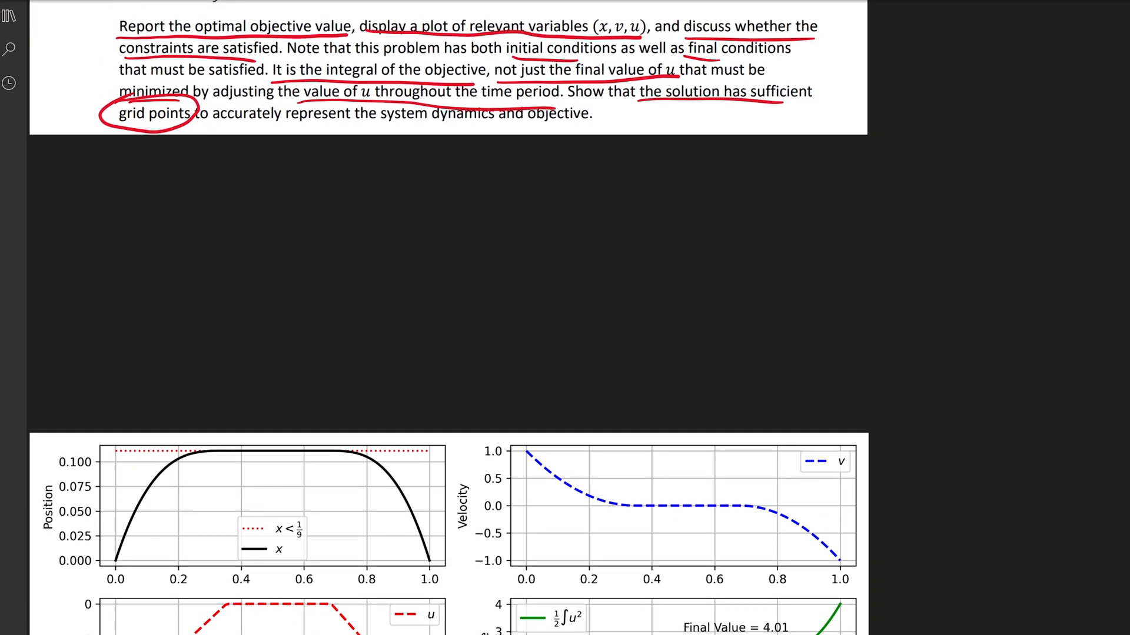
scroll("down", 3)
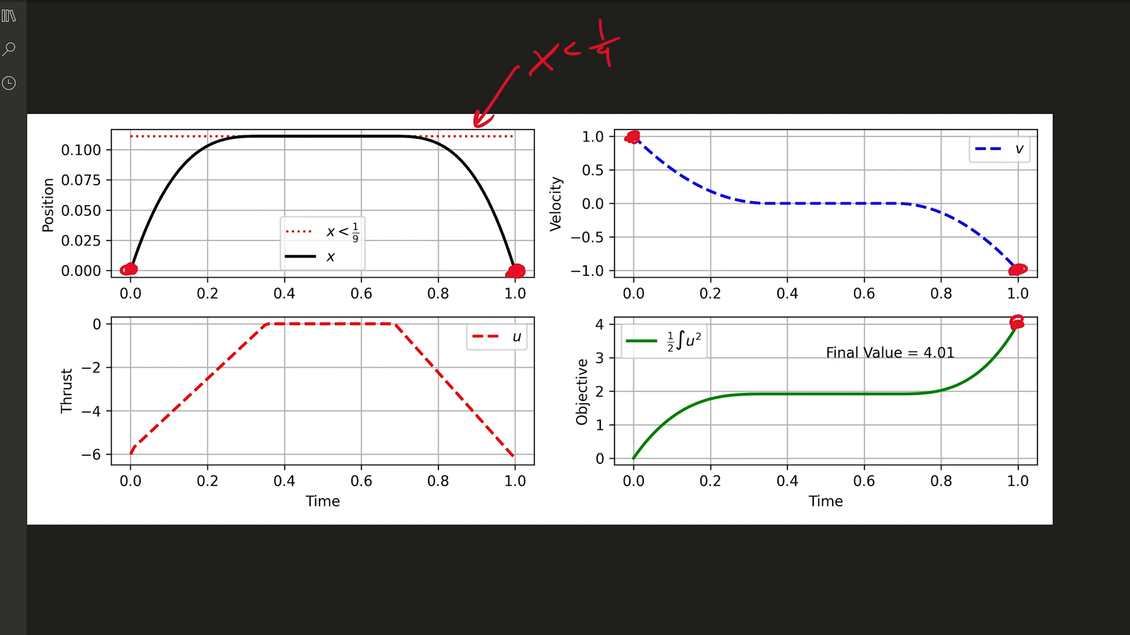
left_click_drag(1023, 339, 1023, 386)
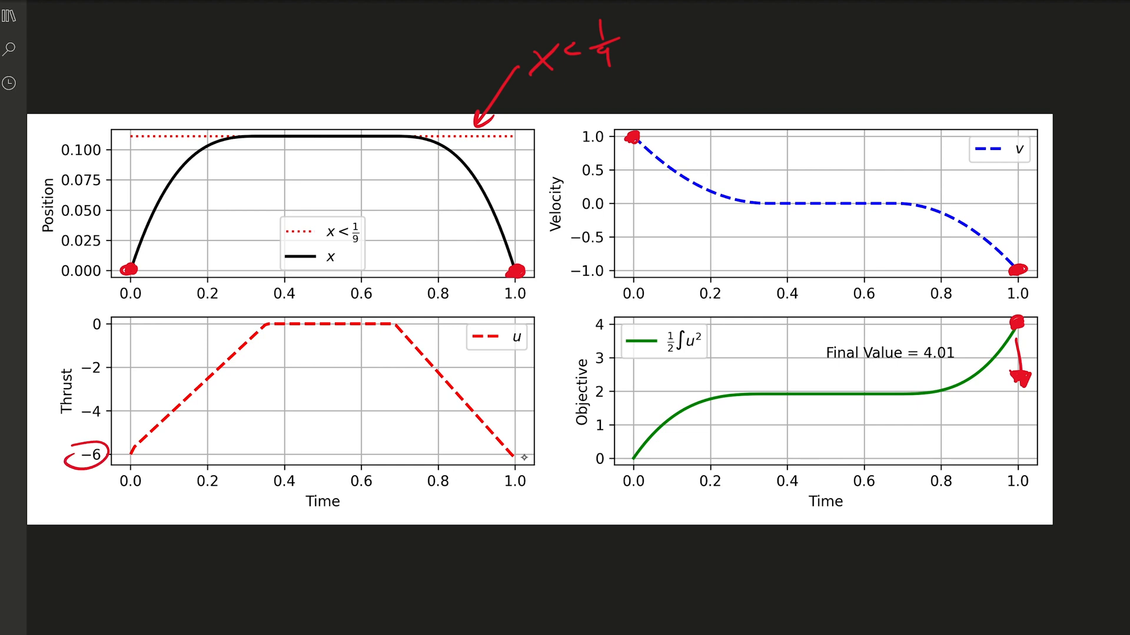
mouse_move(214, 316)
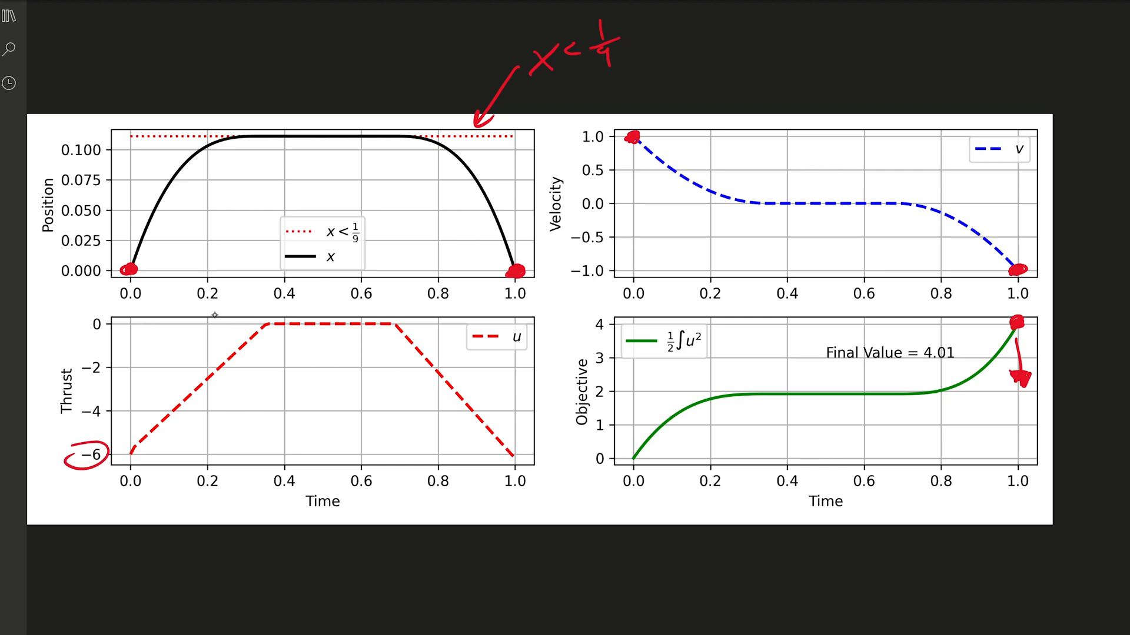
left_click_drag(166, 332, 339, 345)
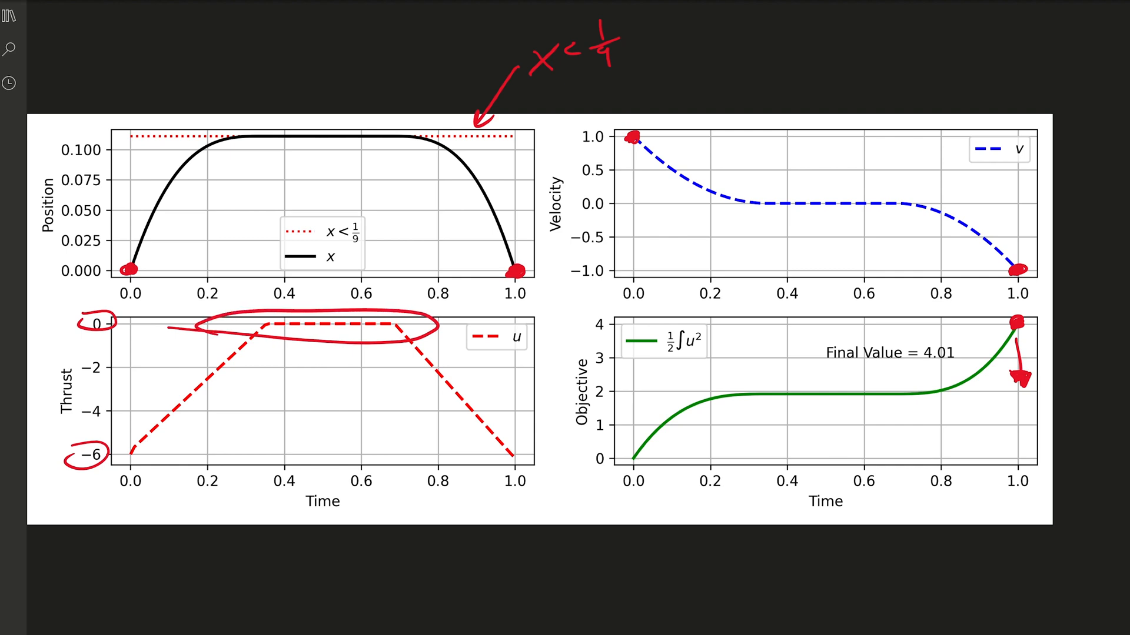
left_click_drag(634, 461, 843, 393)
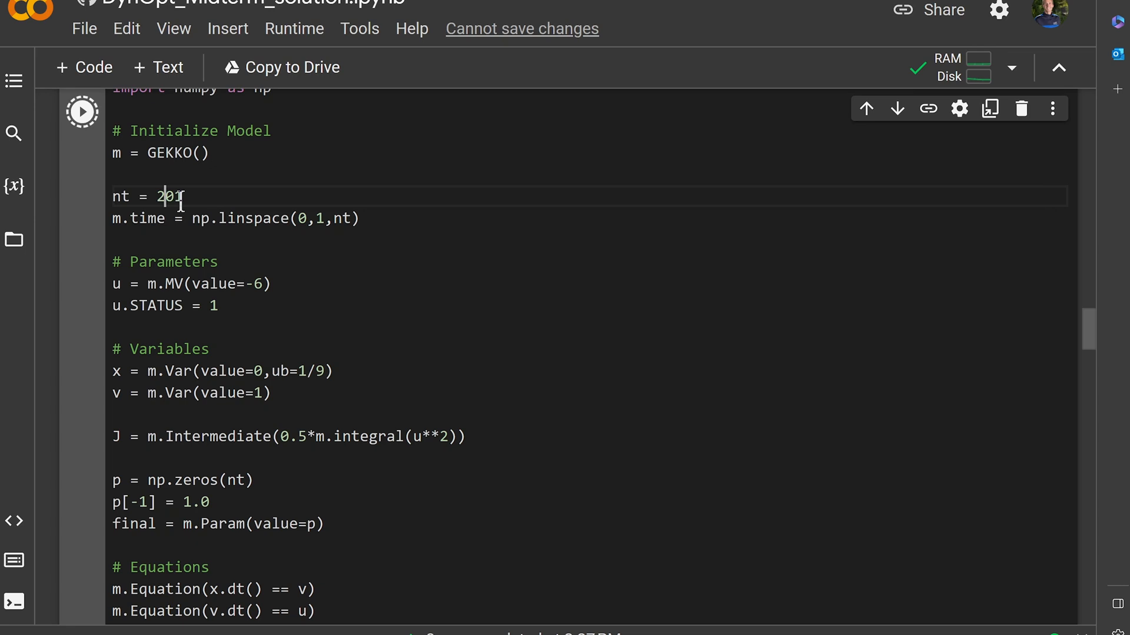
- Rerun the cell with nt = 201 and highlight the new printed objective 4.0022553752
left_click(81, 110)
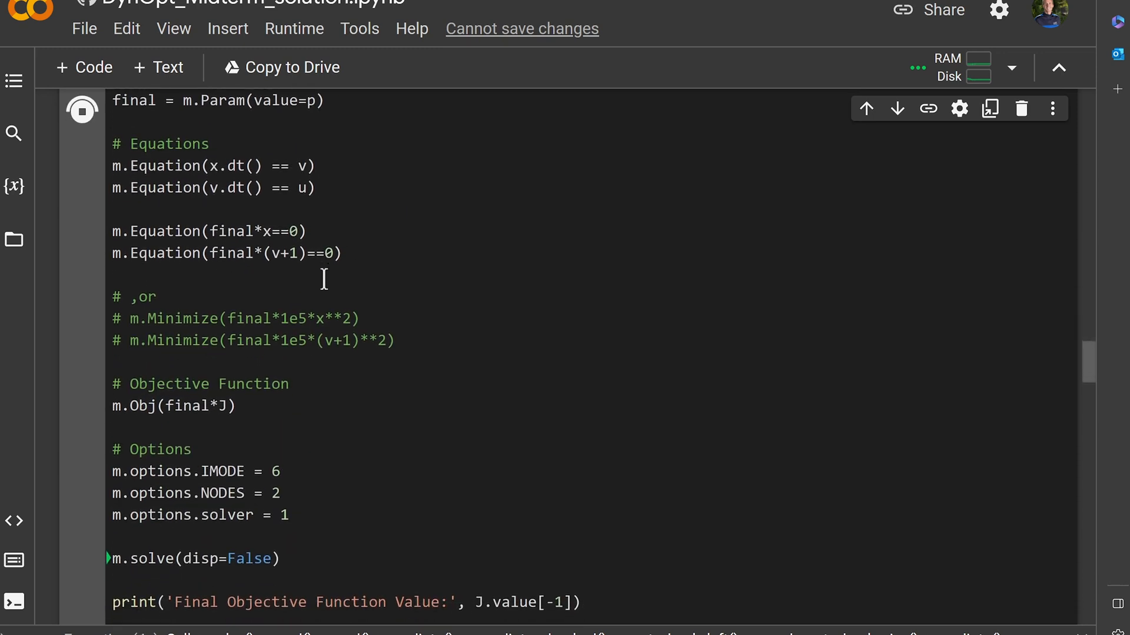
scroll("down", 3)
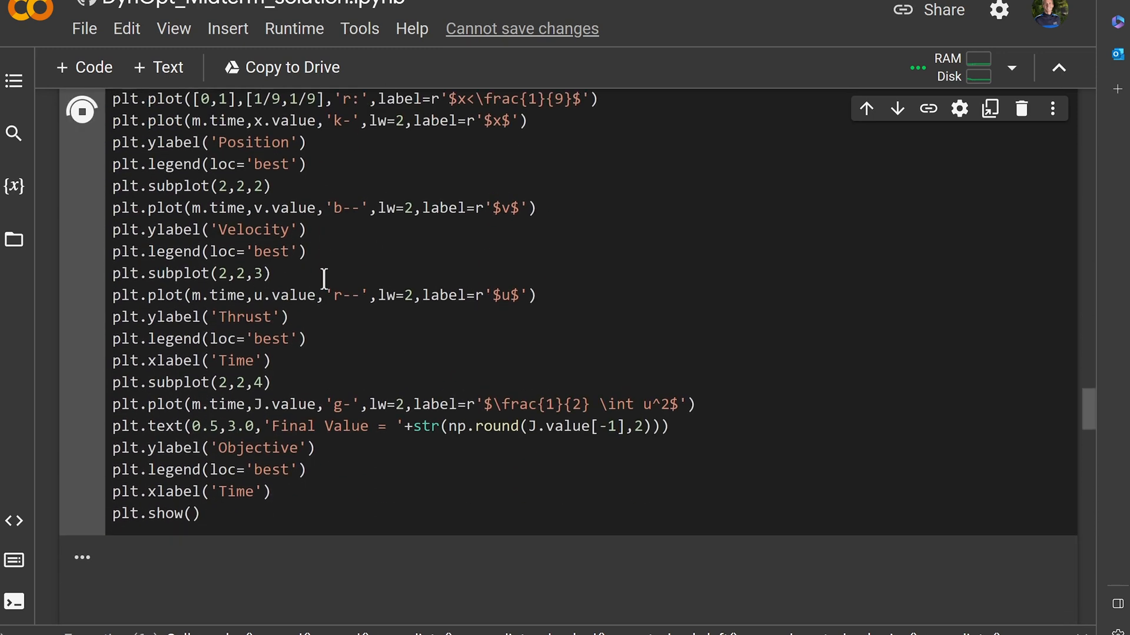
scroll("down", 3)
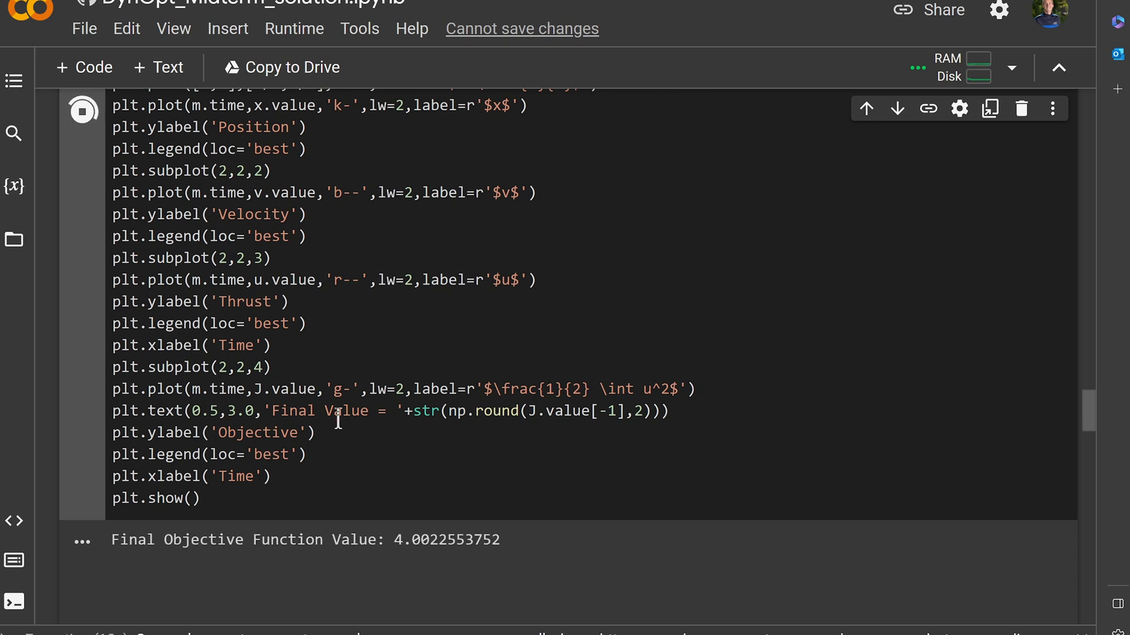
left_click(82, 112)
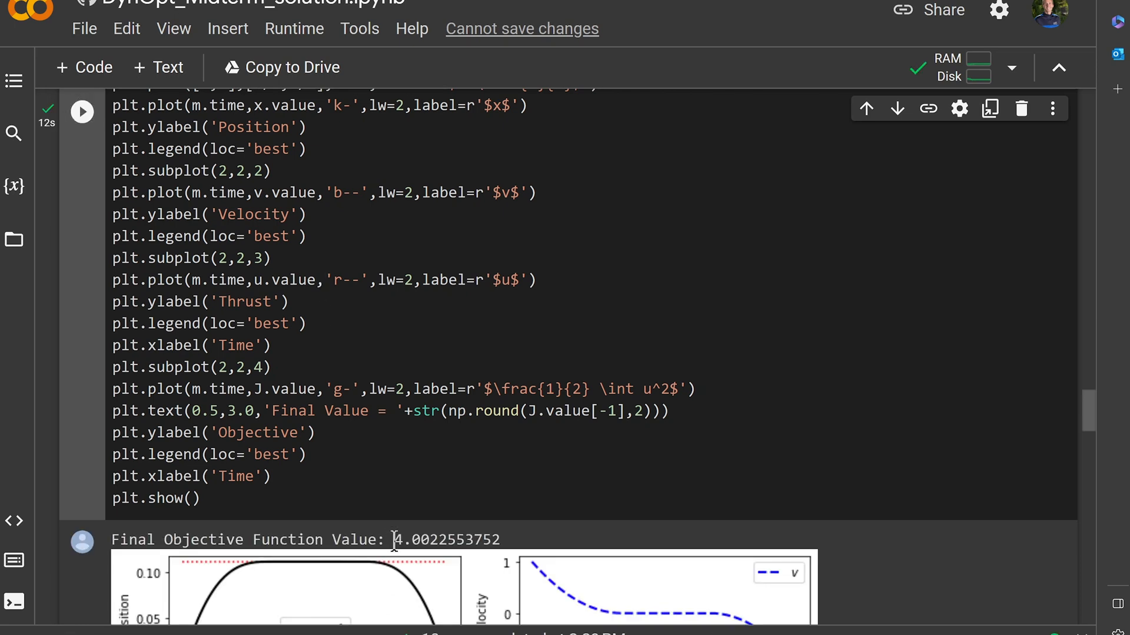
left_click_drag(391, 540, 489, 540)
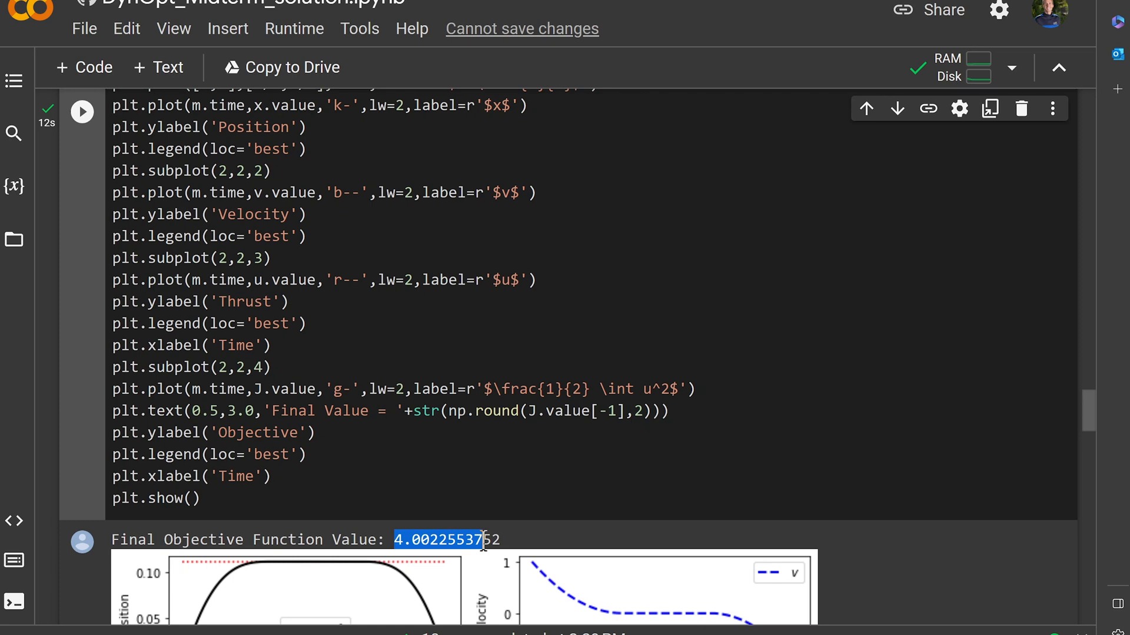
scroll("down", 3)
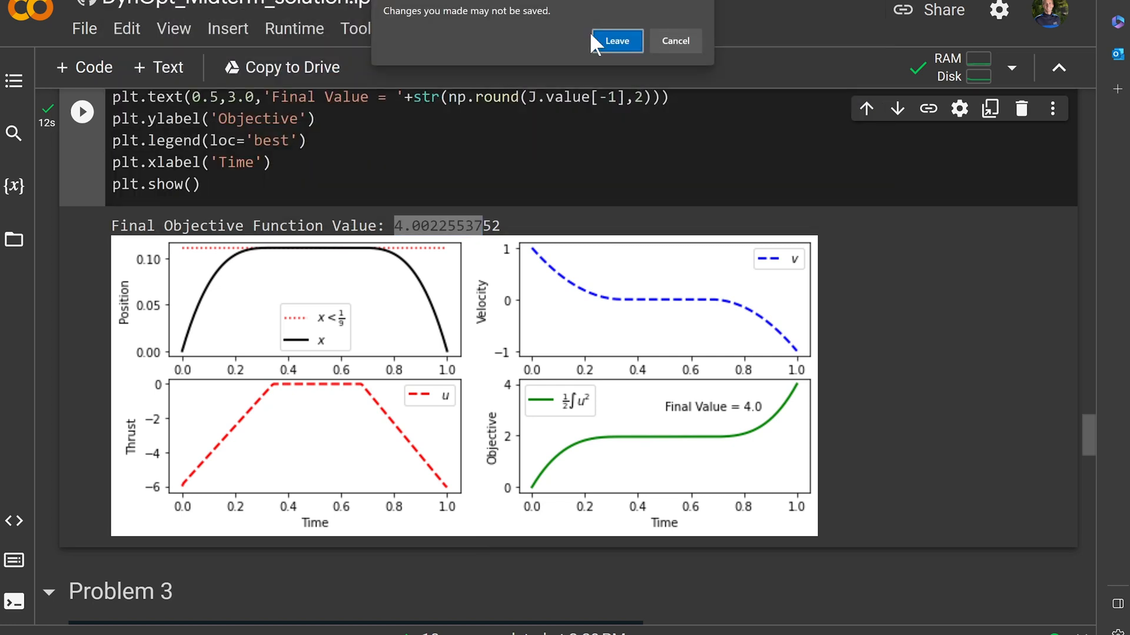
- Leave the notebook and go to the Practice Midterm 3 page on the course site
left_click(617, 40)
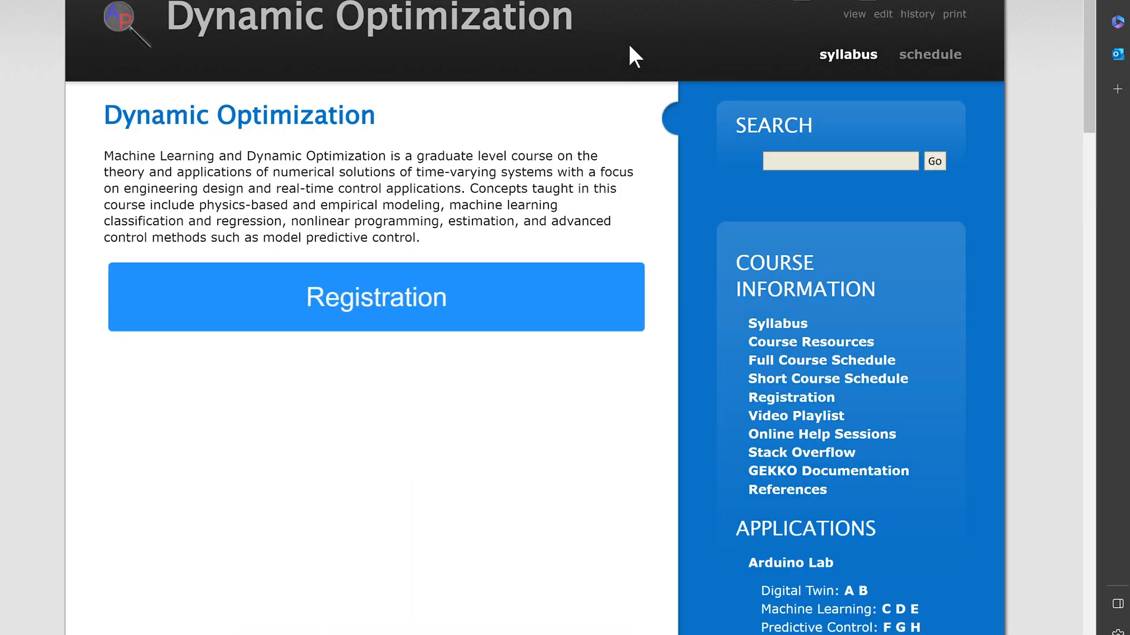
scroll("down", 3)
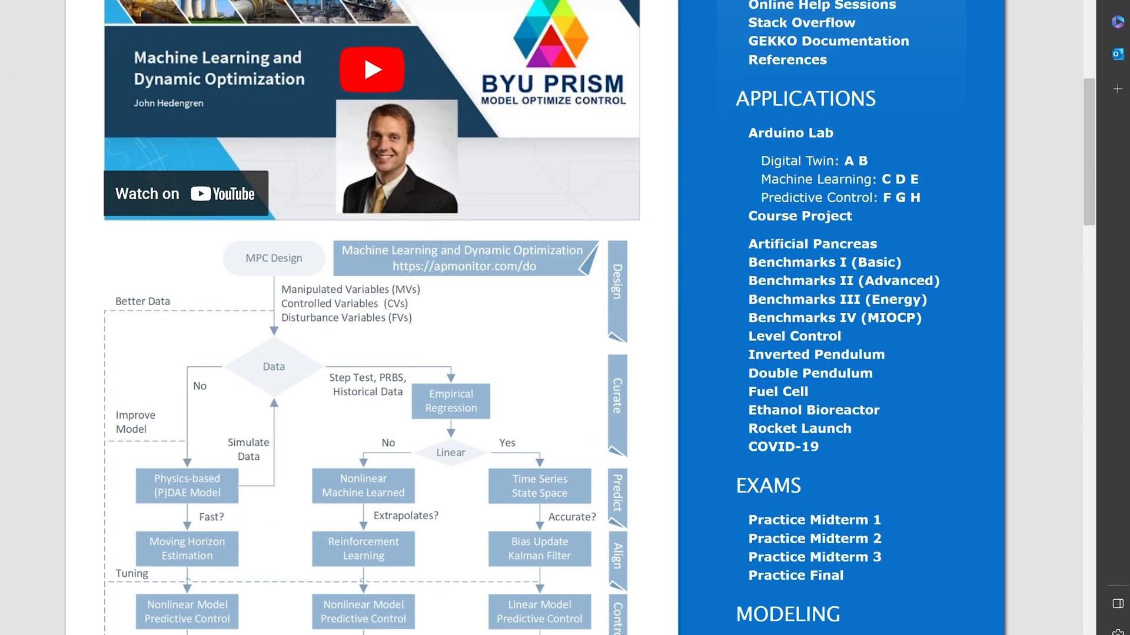
left_click(814, 558)
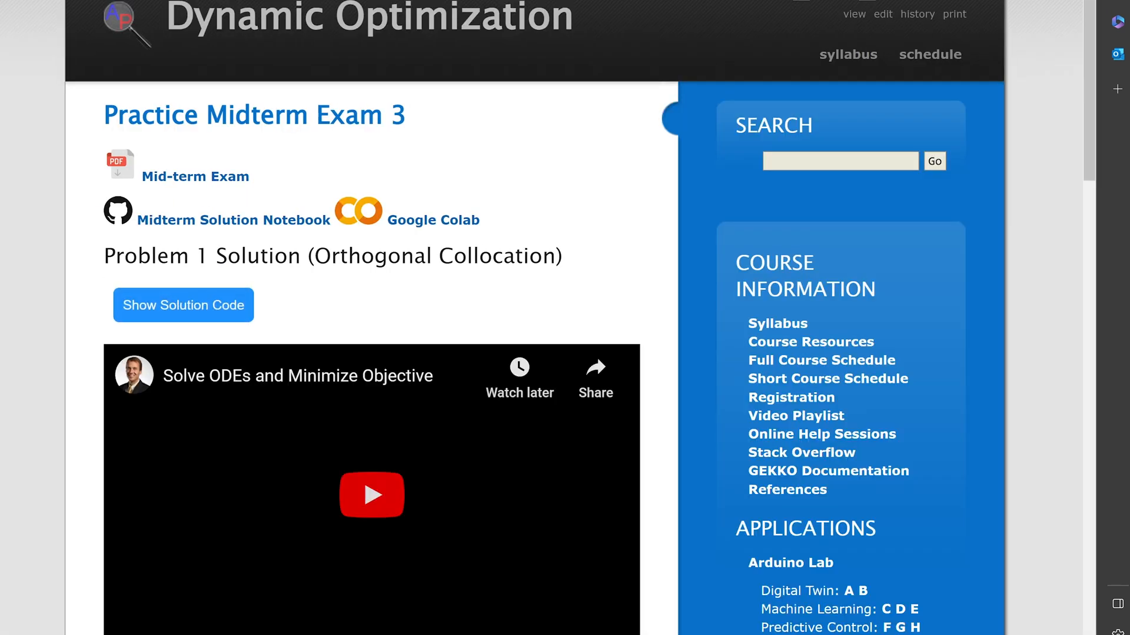
scroll("down", 3)
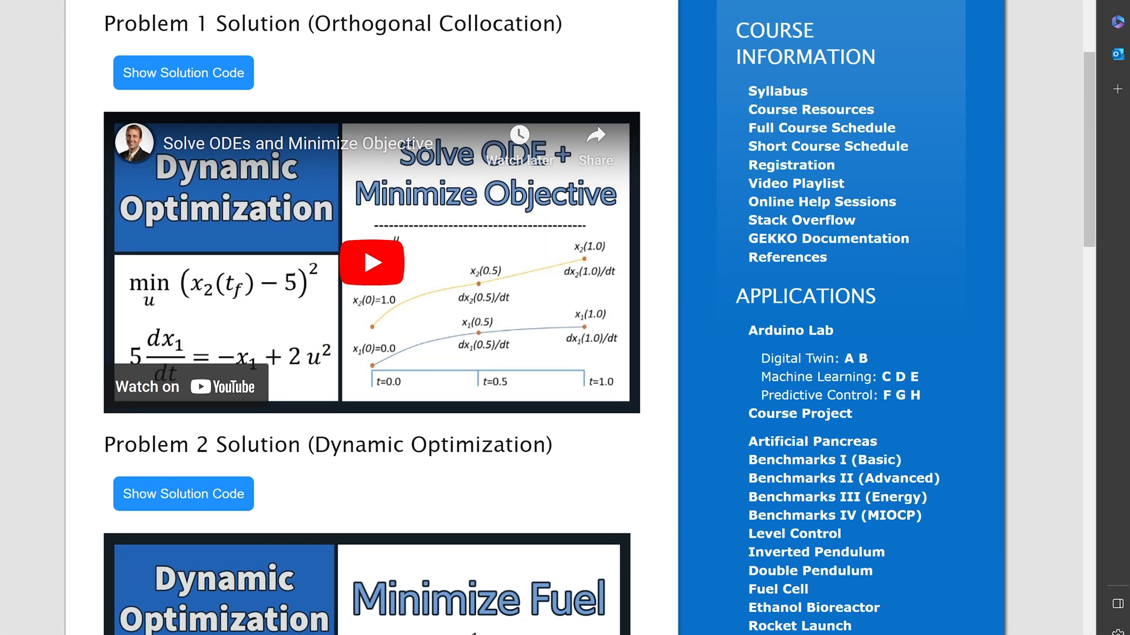
- Toggle the Problem 2 solution code open and closed, then continue down to Problem 3's solution
left_click(183, 493)
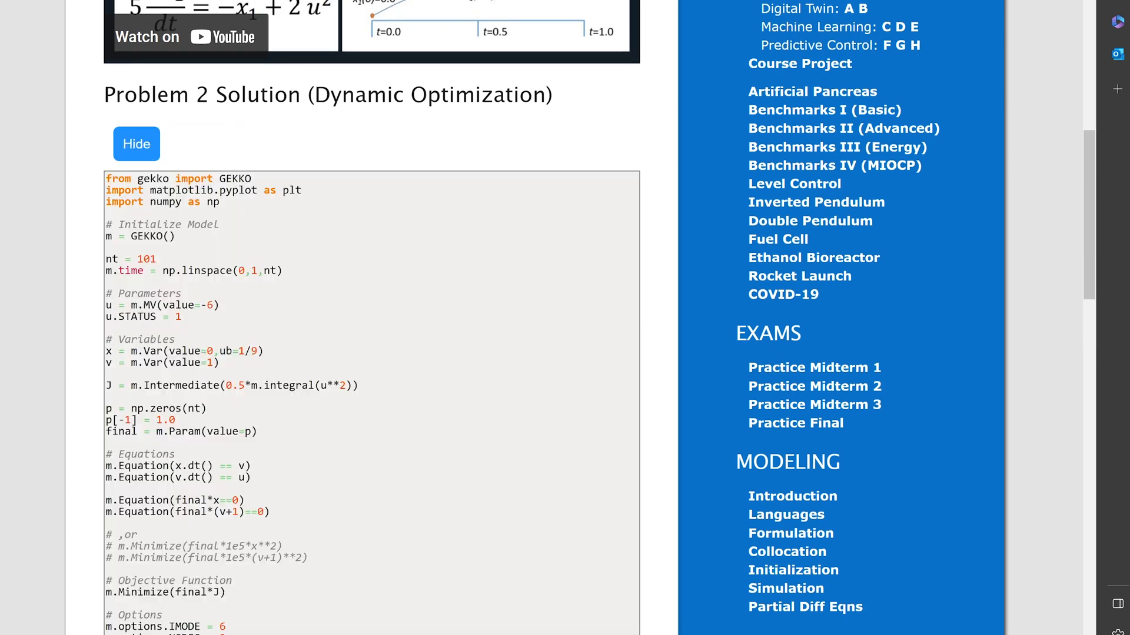
left_click(137, 143)
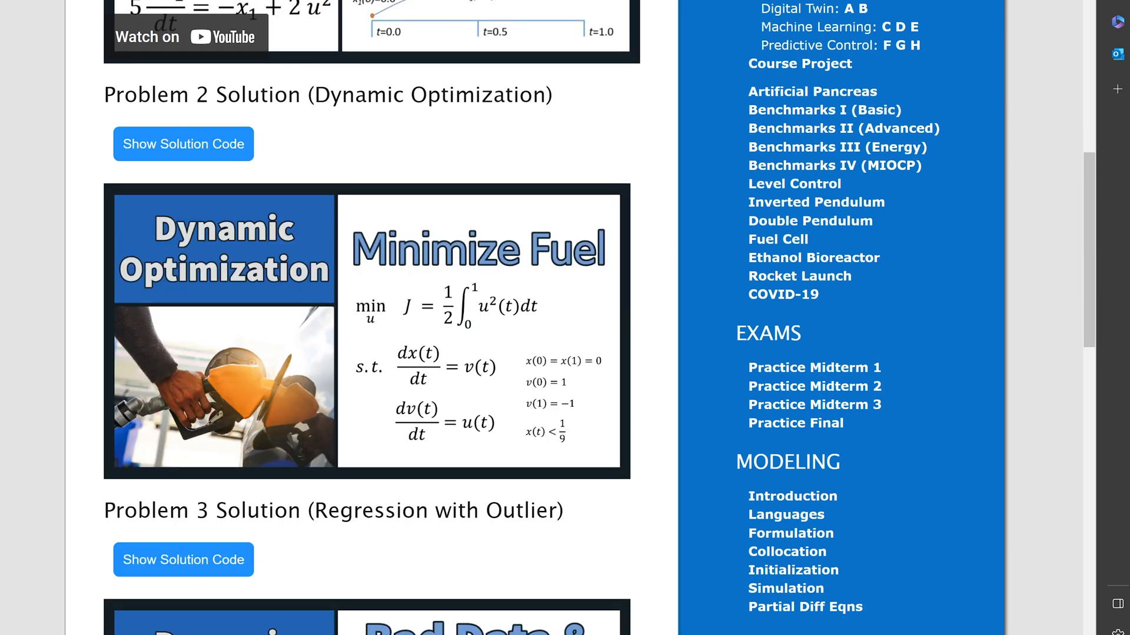
scroll("down", 3)
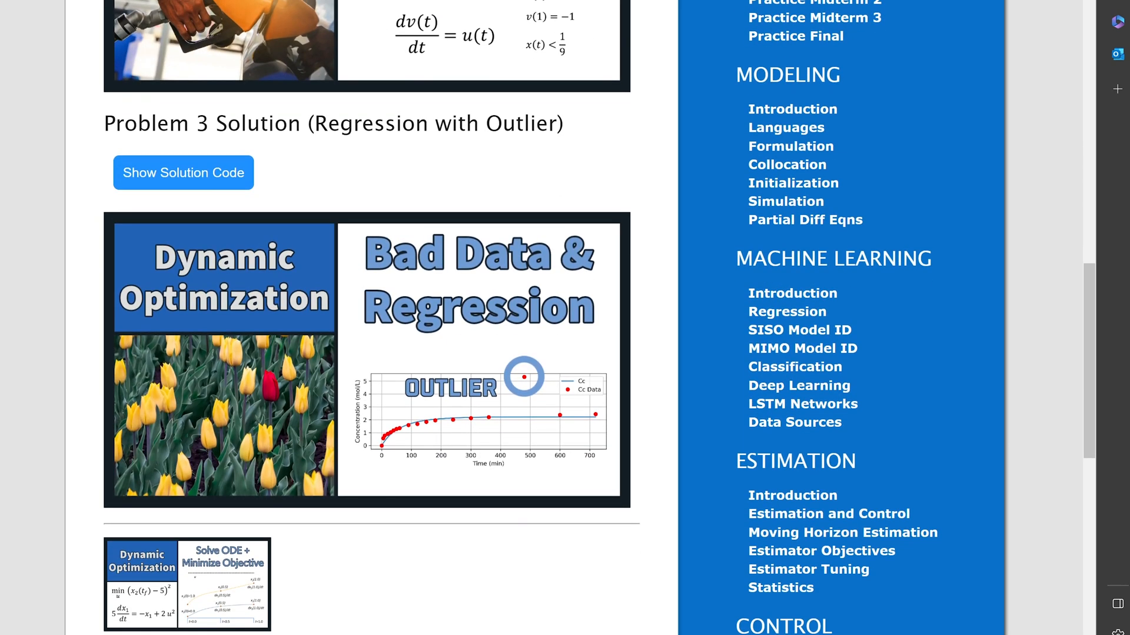